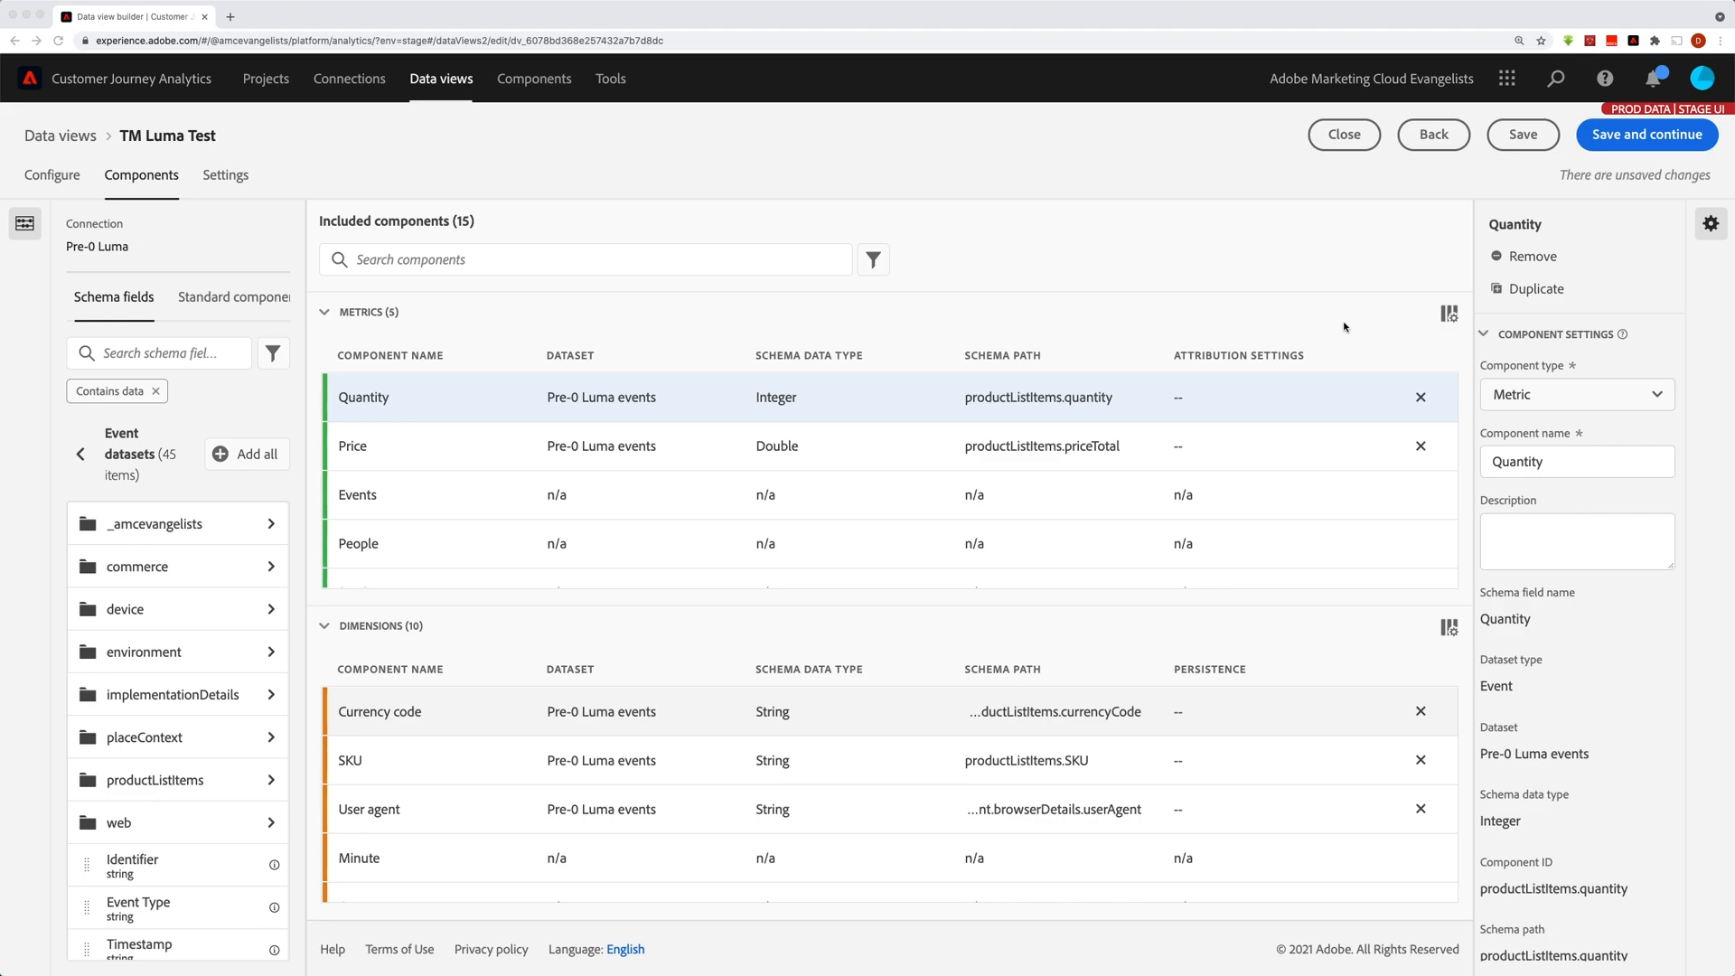
mouse_move(1128, 235)
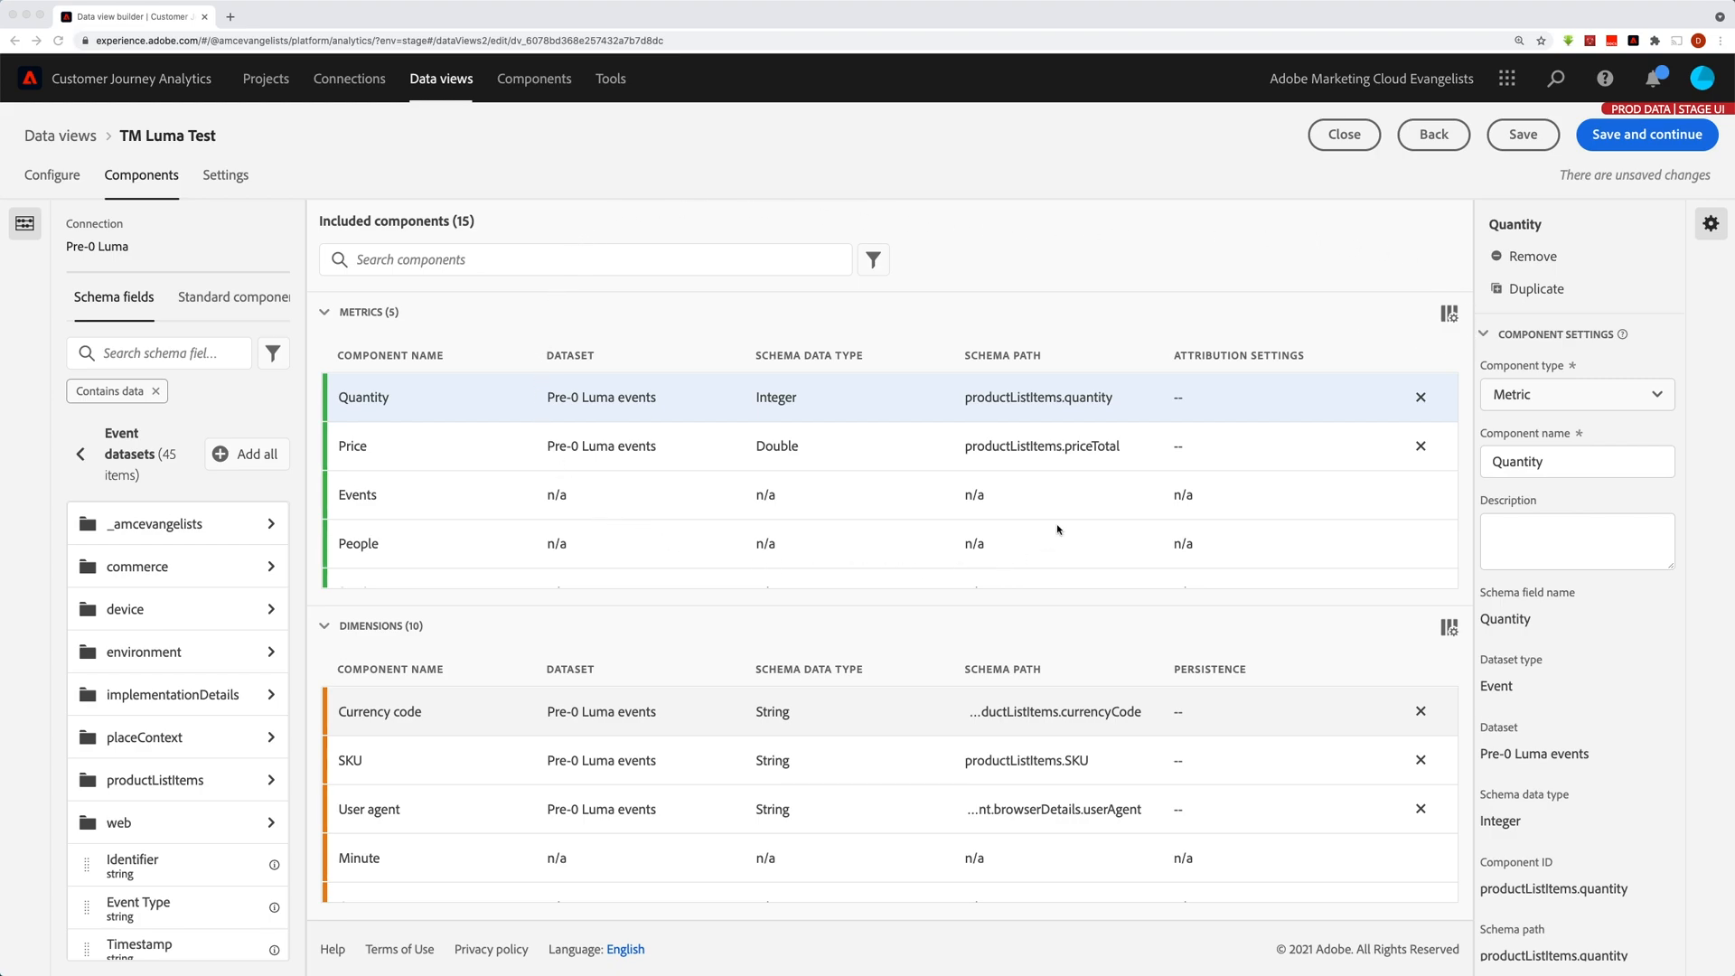
mouse_move(1461, 324)
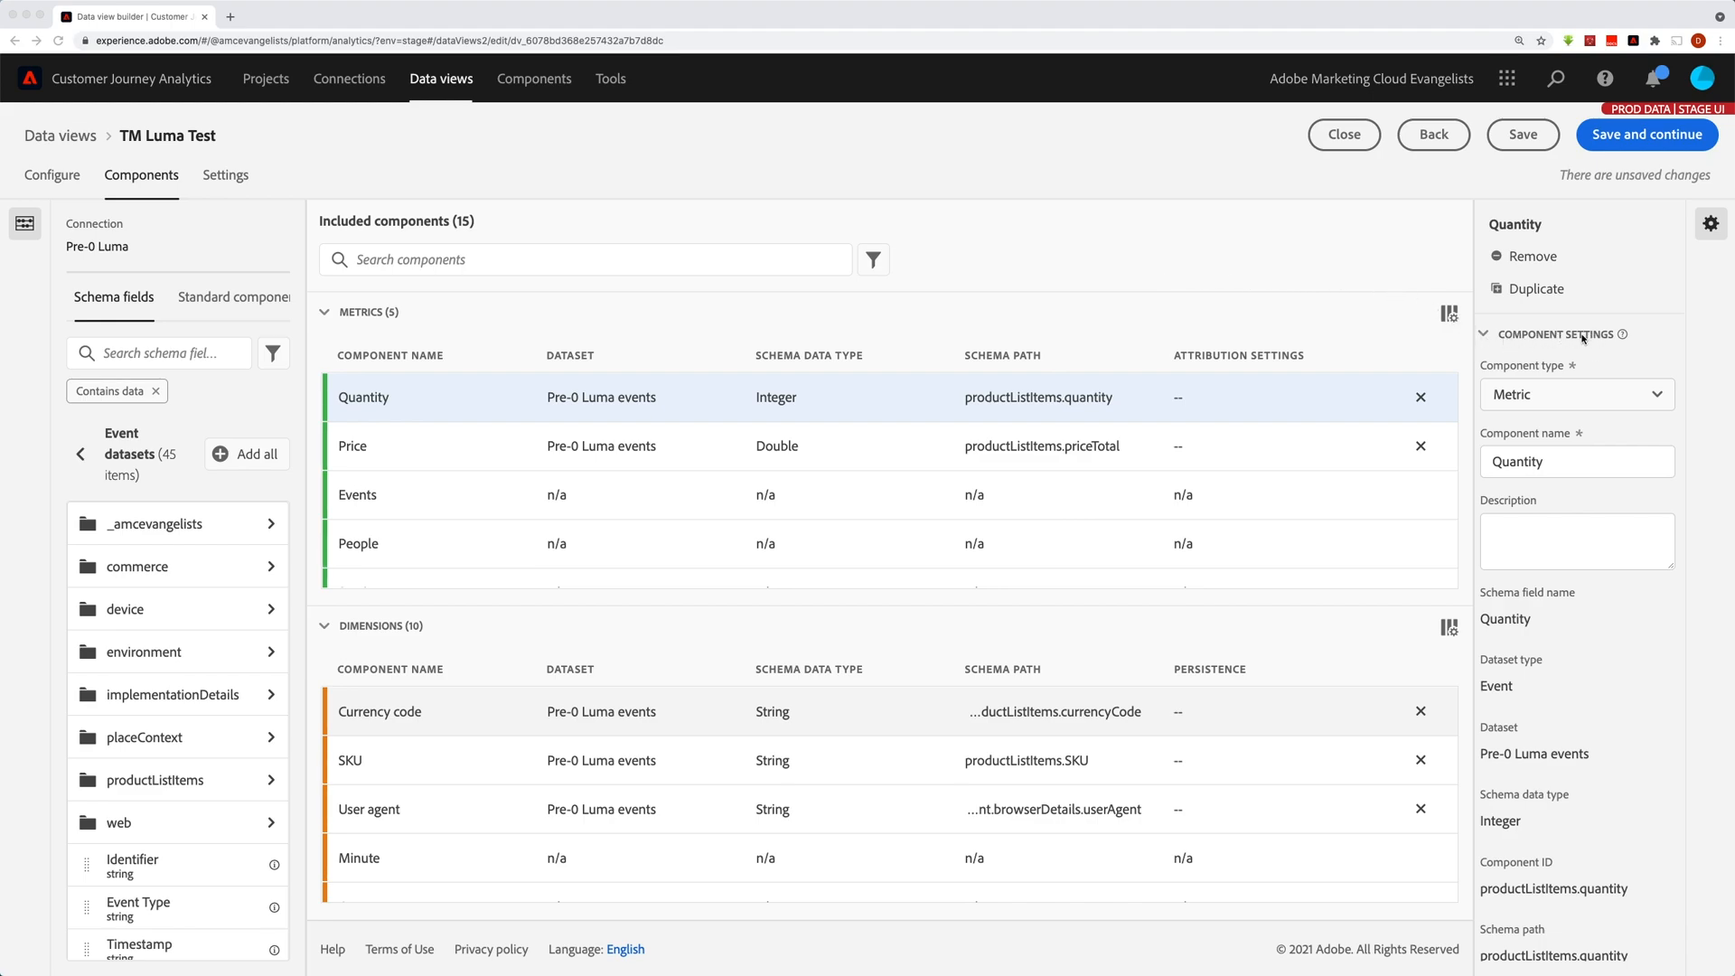
mouse_move(1539, 884)
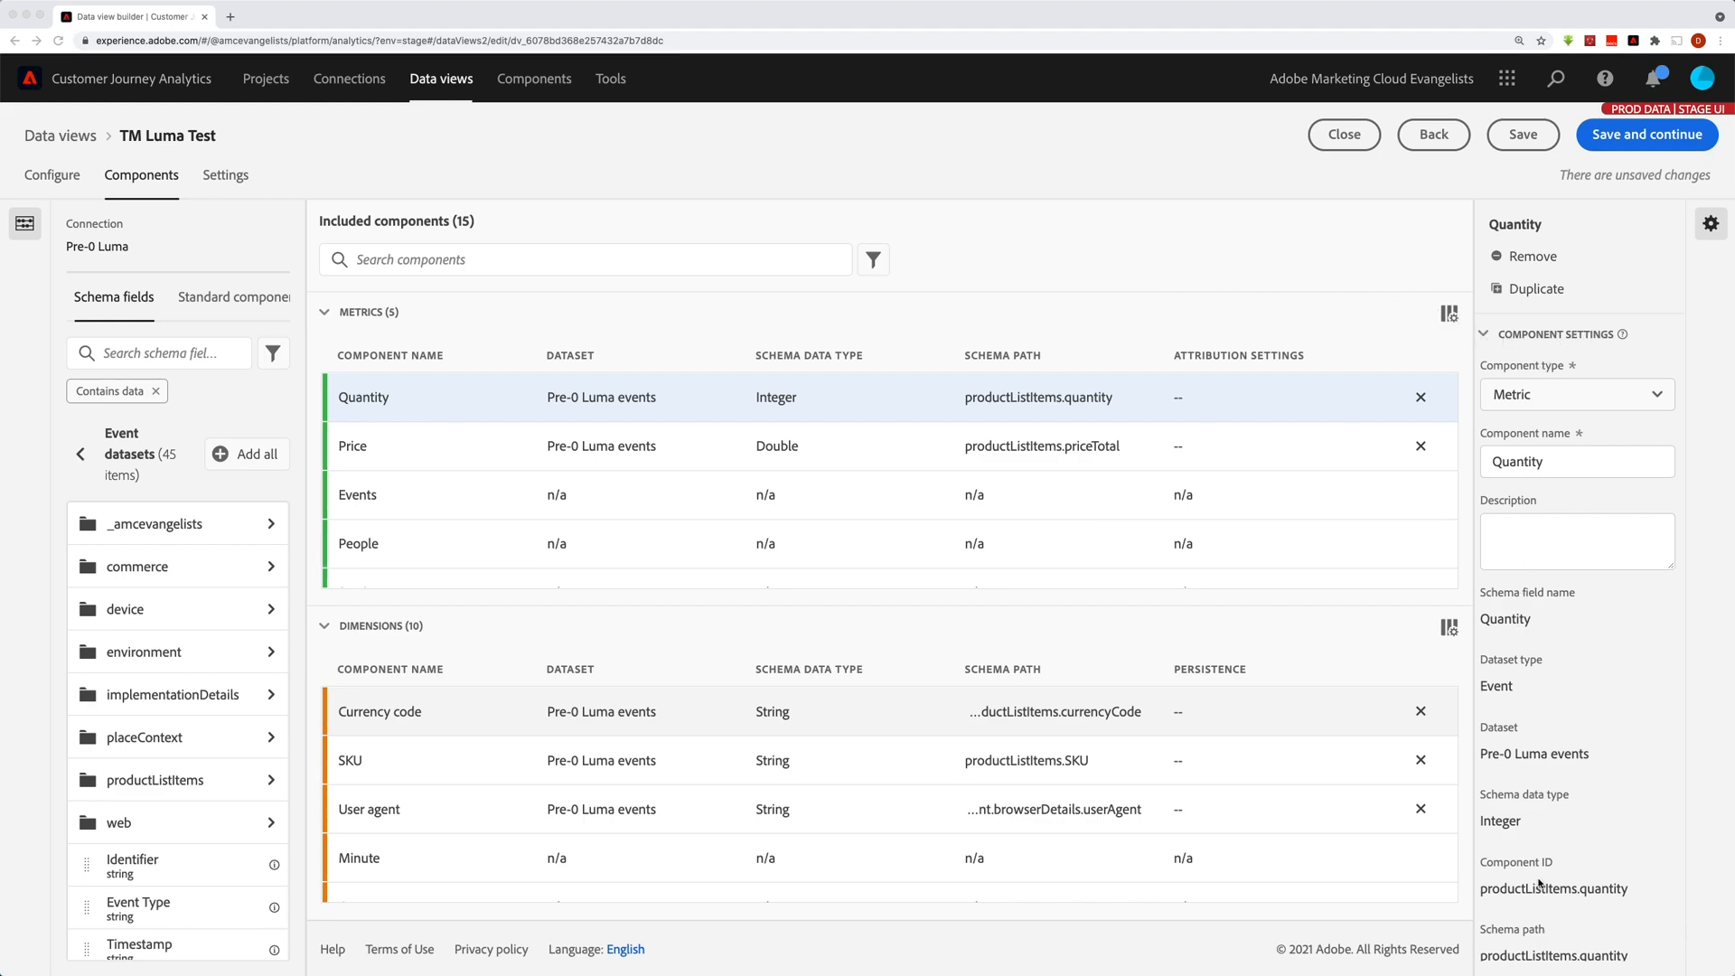
mouse_move(1538, 430)
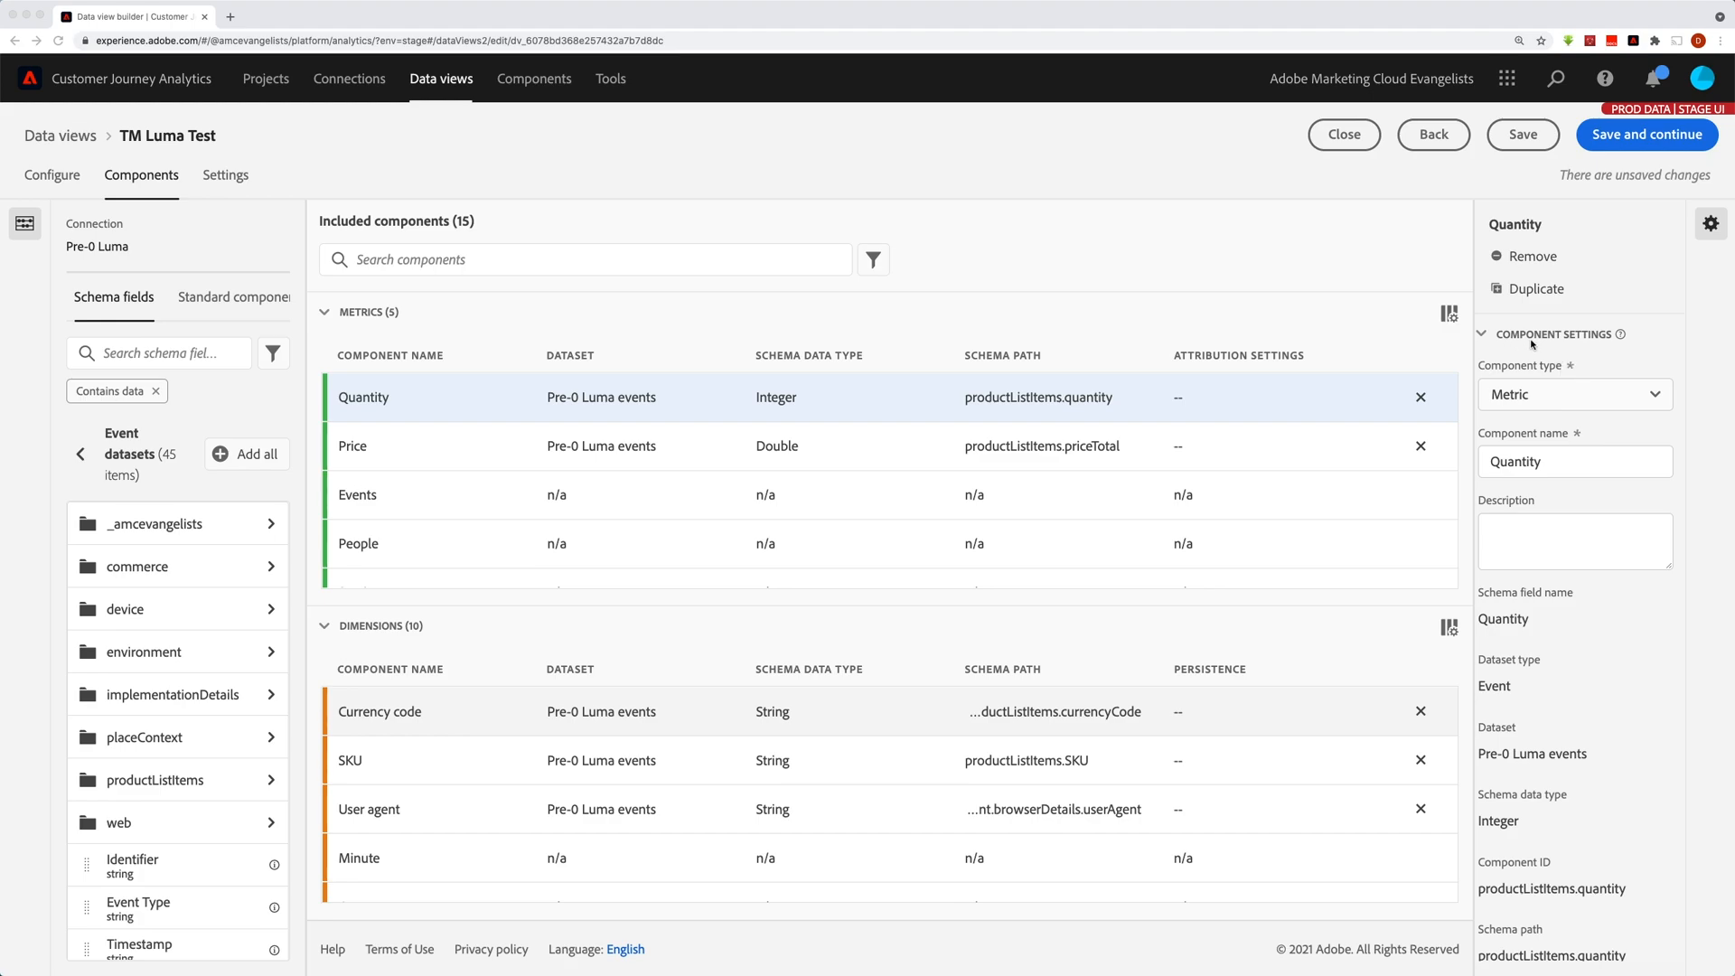
mouse_move(1551, 324)
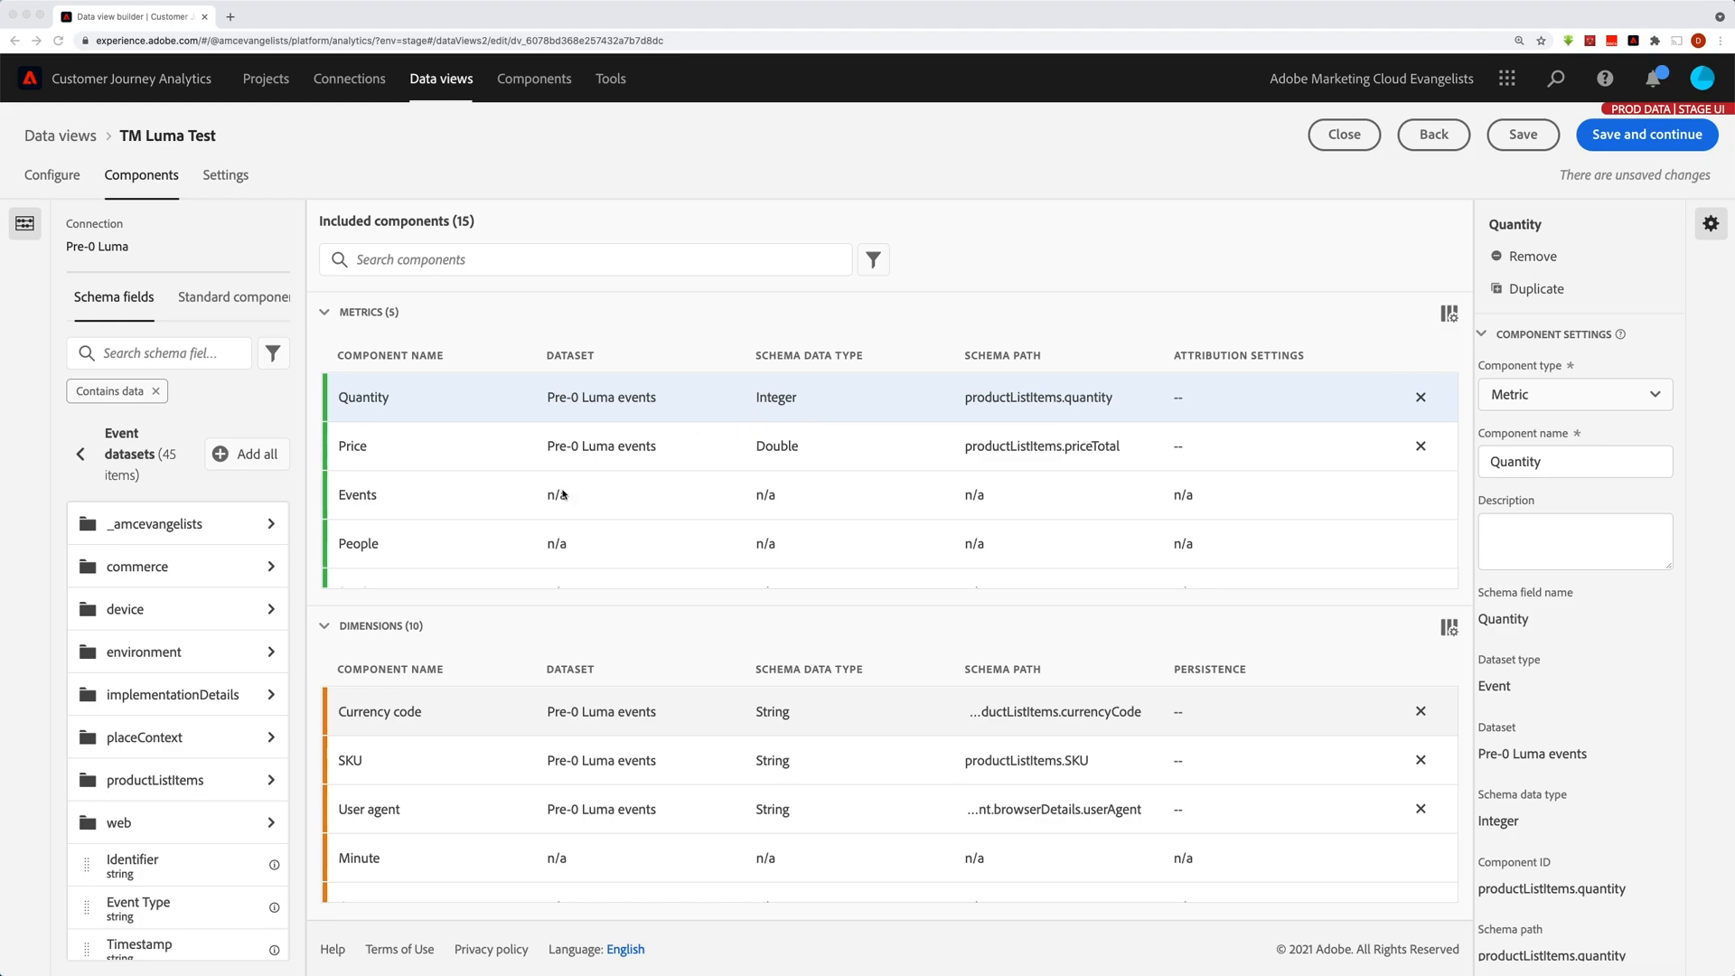
mouse_move(864, 499)
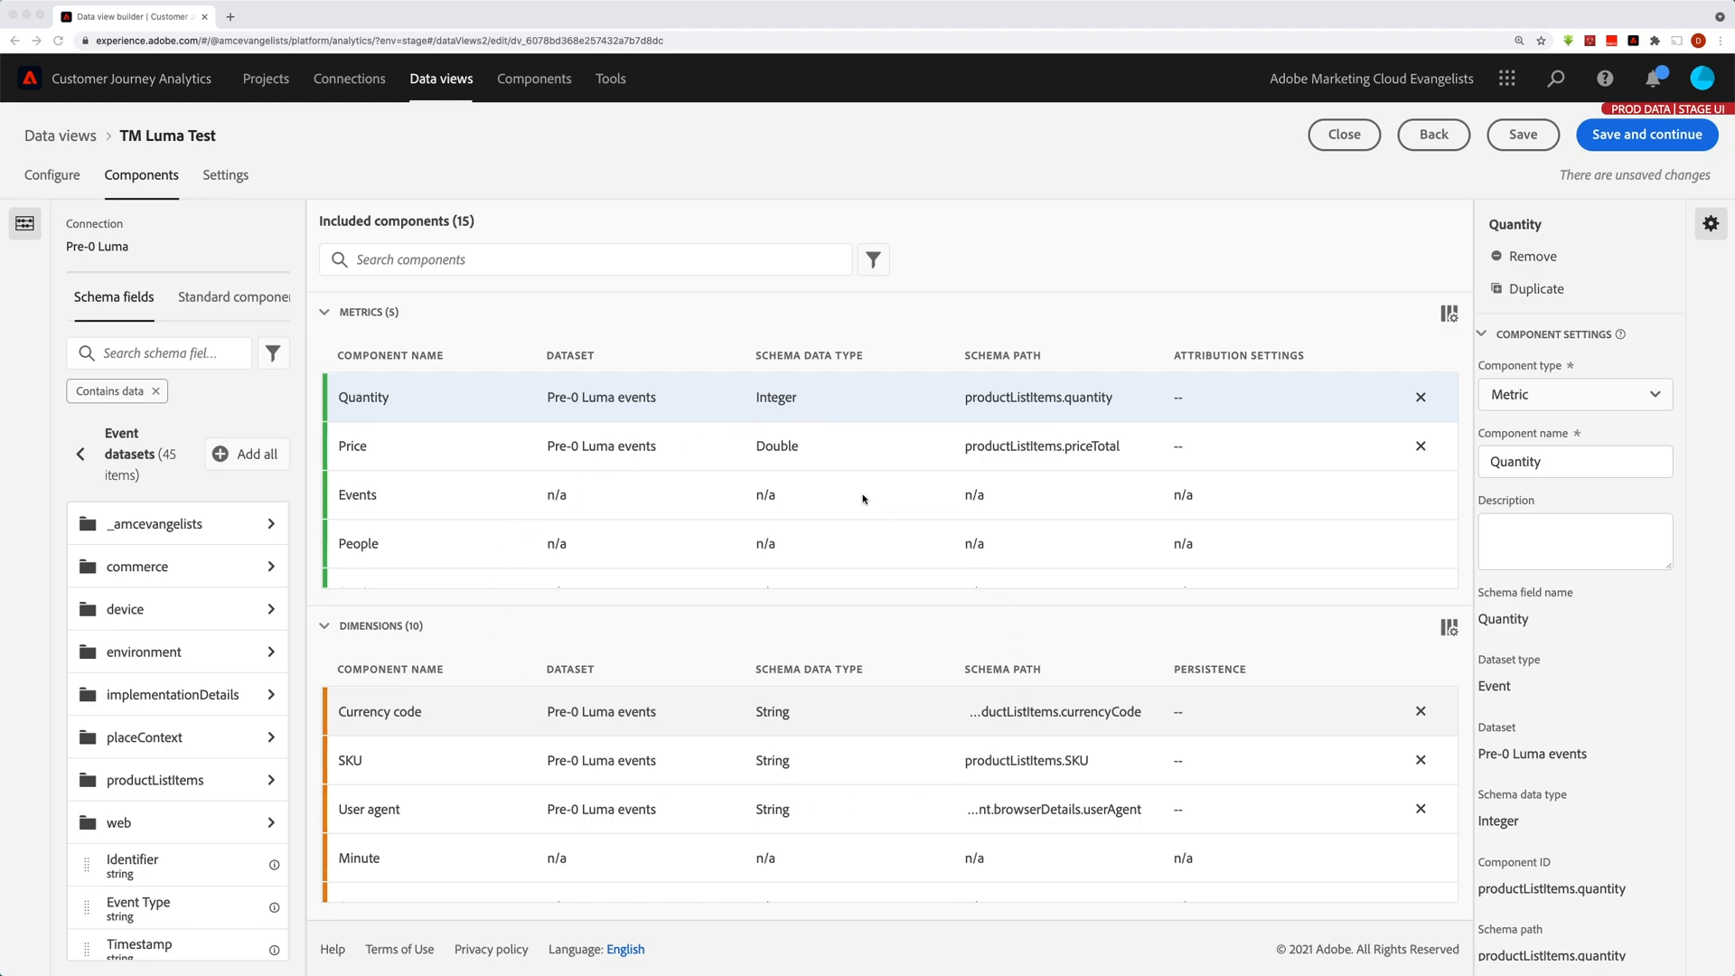
mouse_move(410, 403)
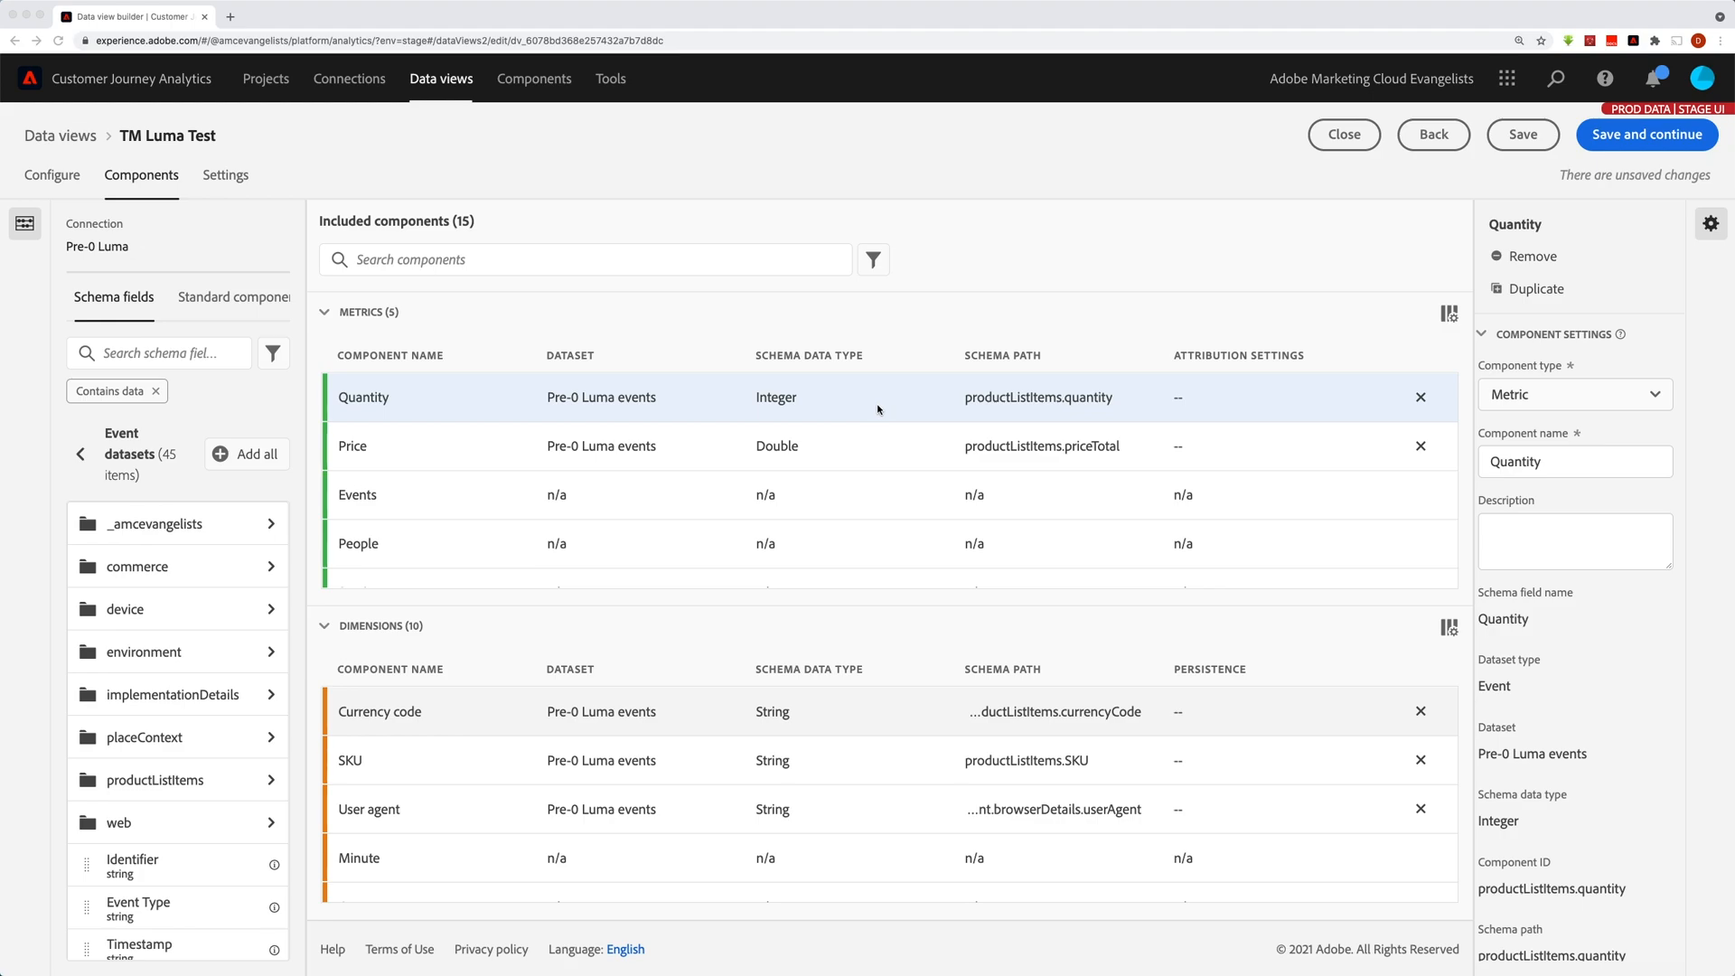
mouse_move(673, 403)
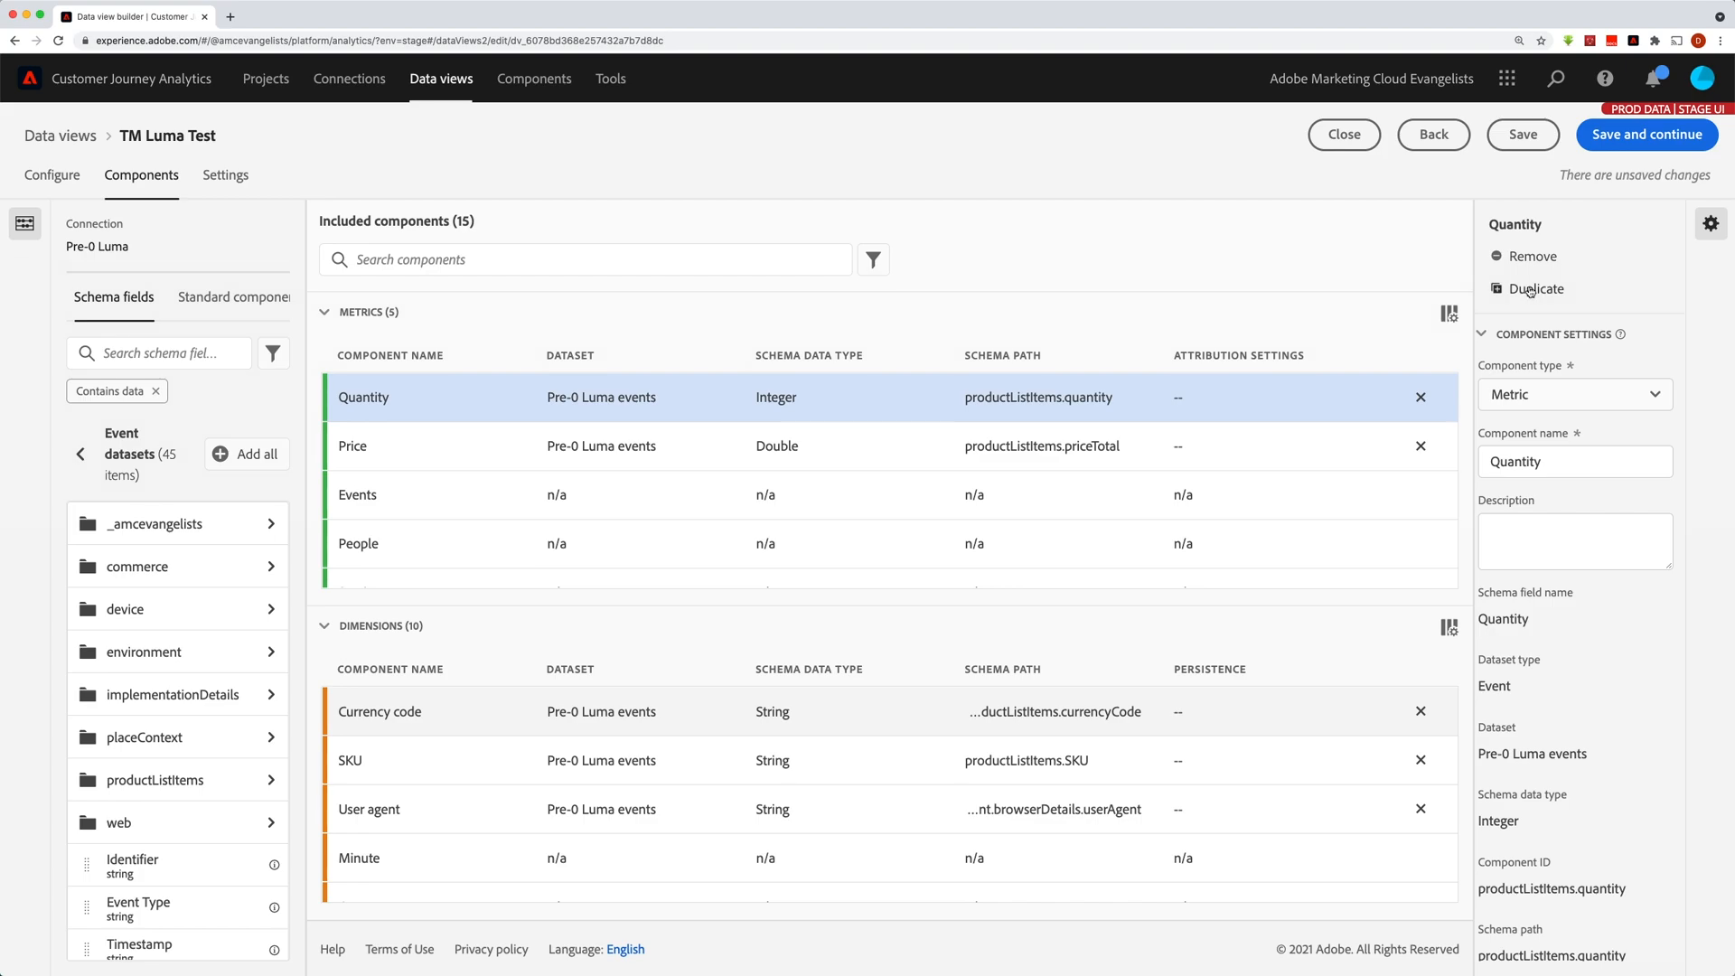
Duplicate Quantity as Quantity (2) and review its component type choices, still Metric.
click(1535, 287)
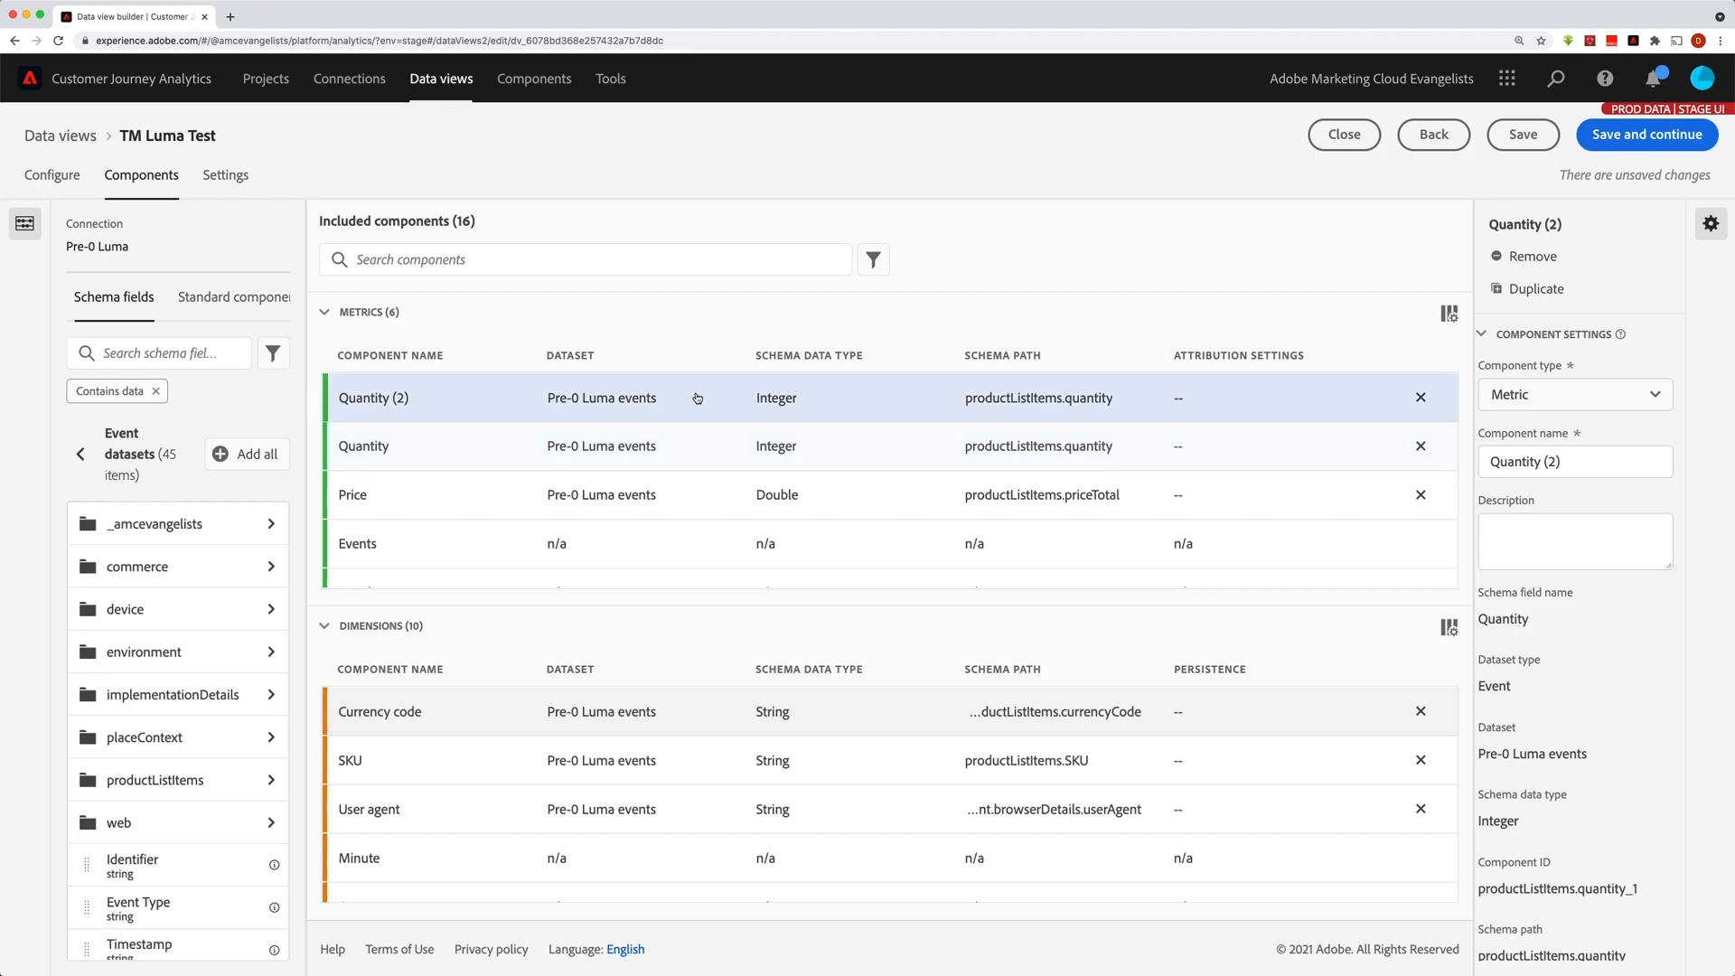
mouse_move(1546, 846)
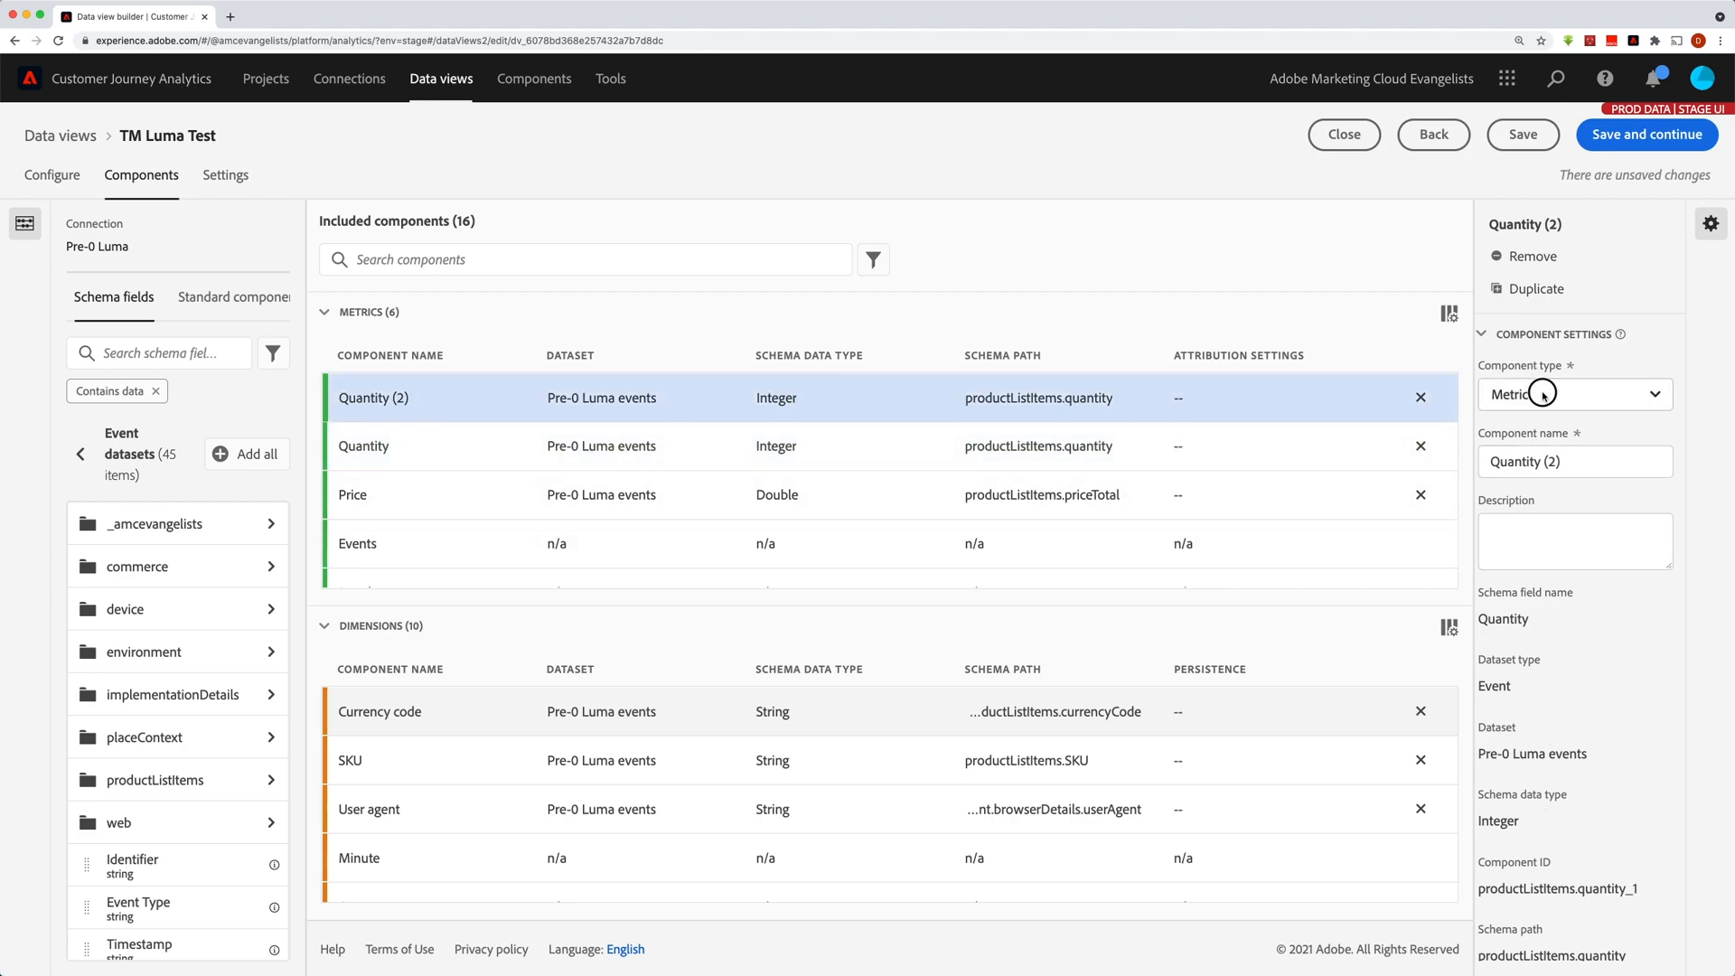
click(1573, 394)
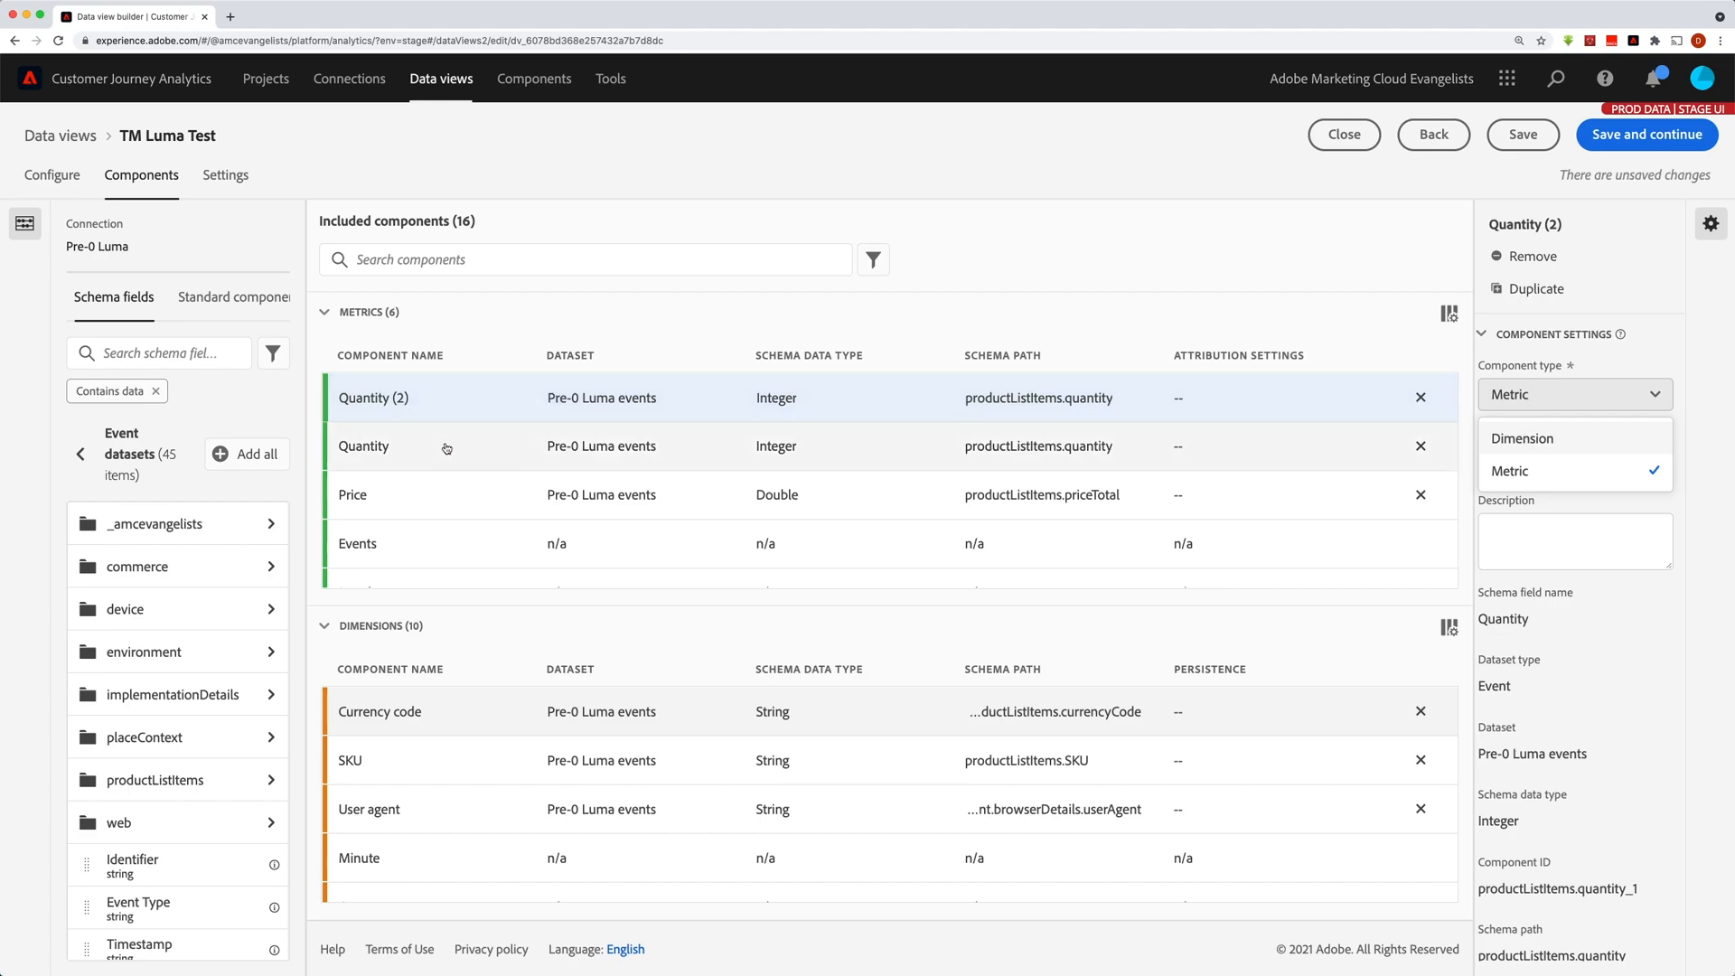
mouse_move(652, 457)
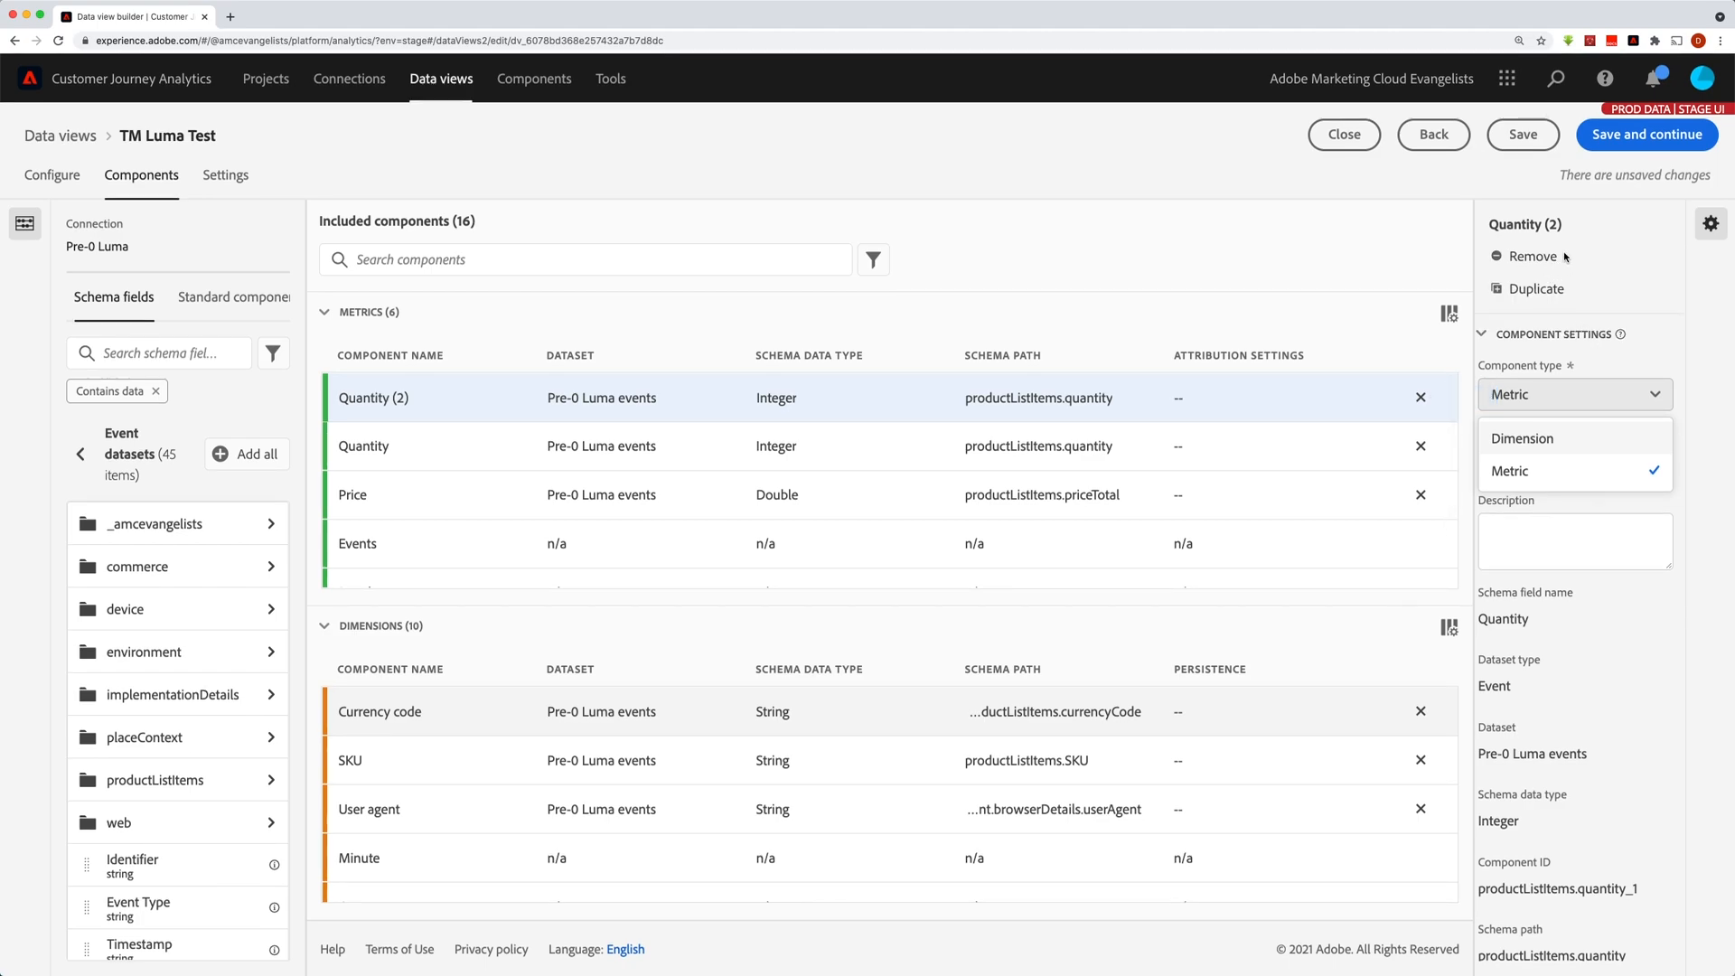
Remove the Quantity (2) metric, leaving five metrics and fifteen components.
click(1533, 255)
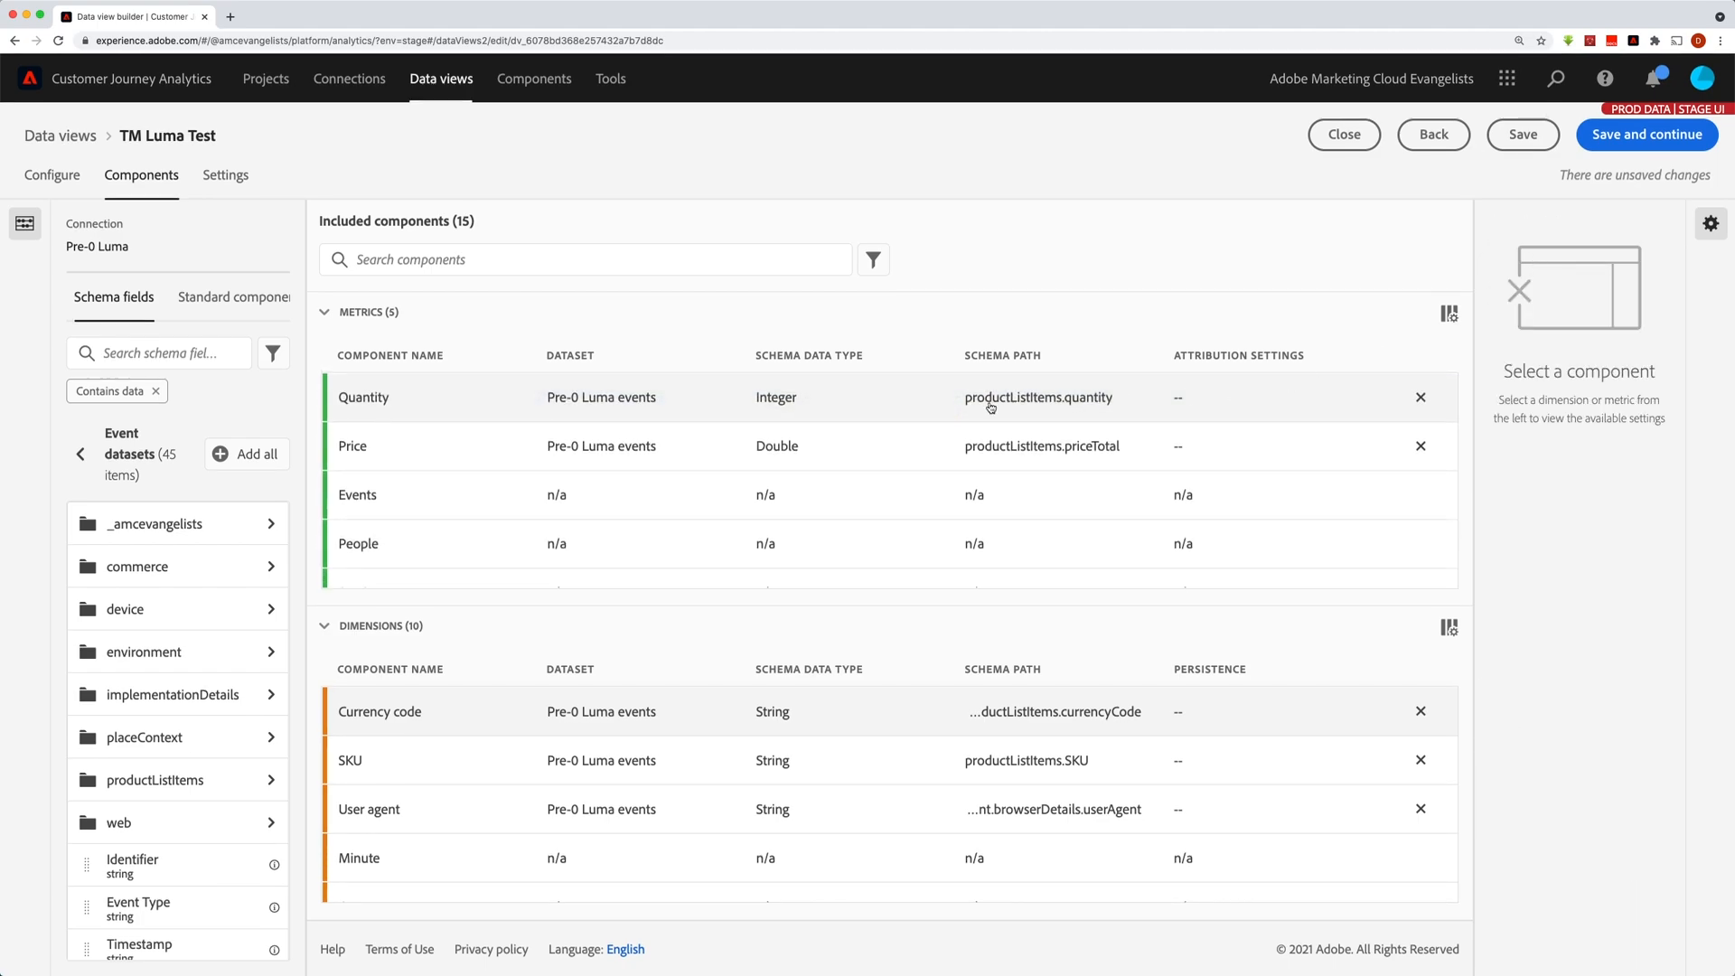
mouse_move(849, 407)
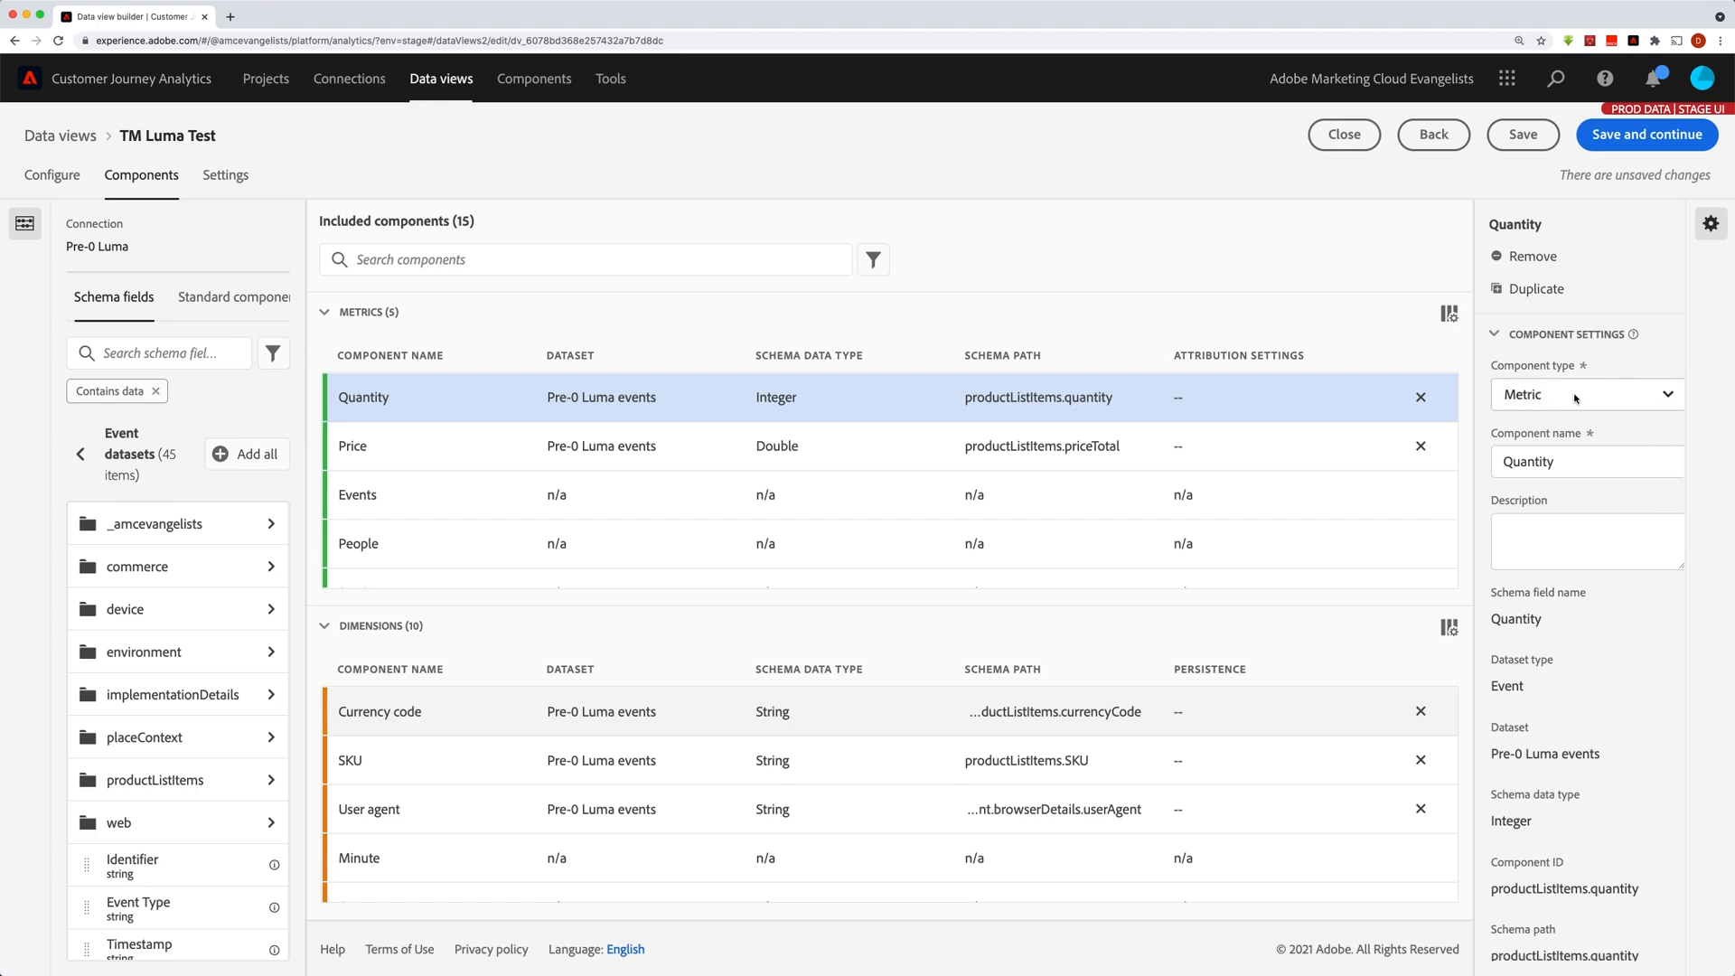
click(1585, 394)
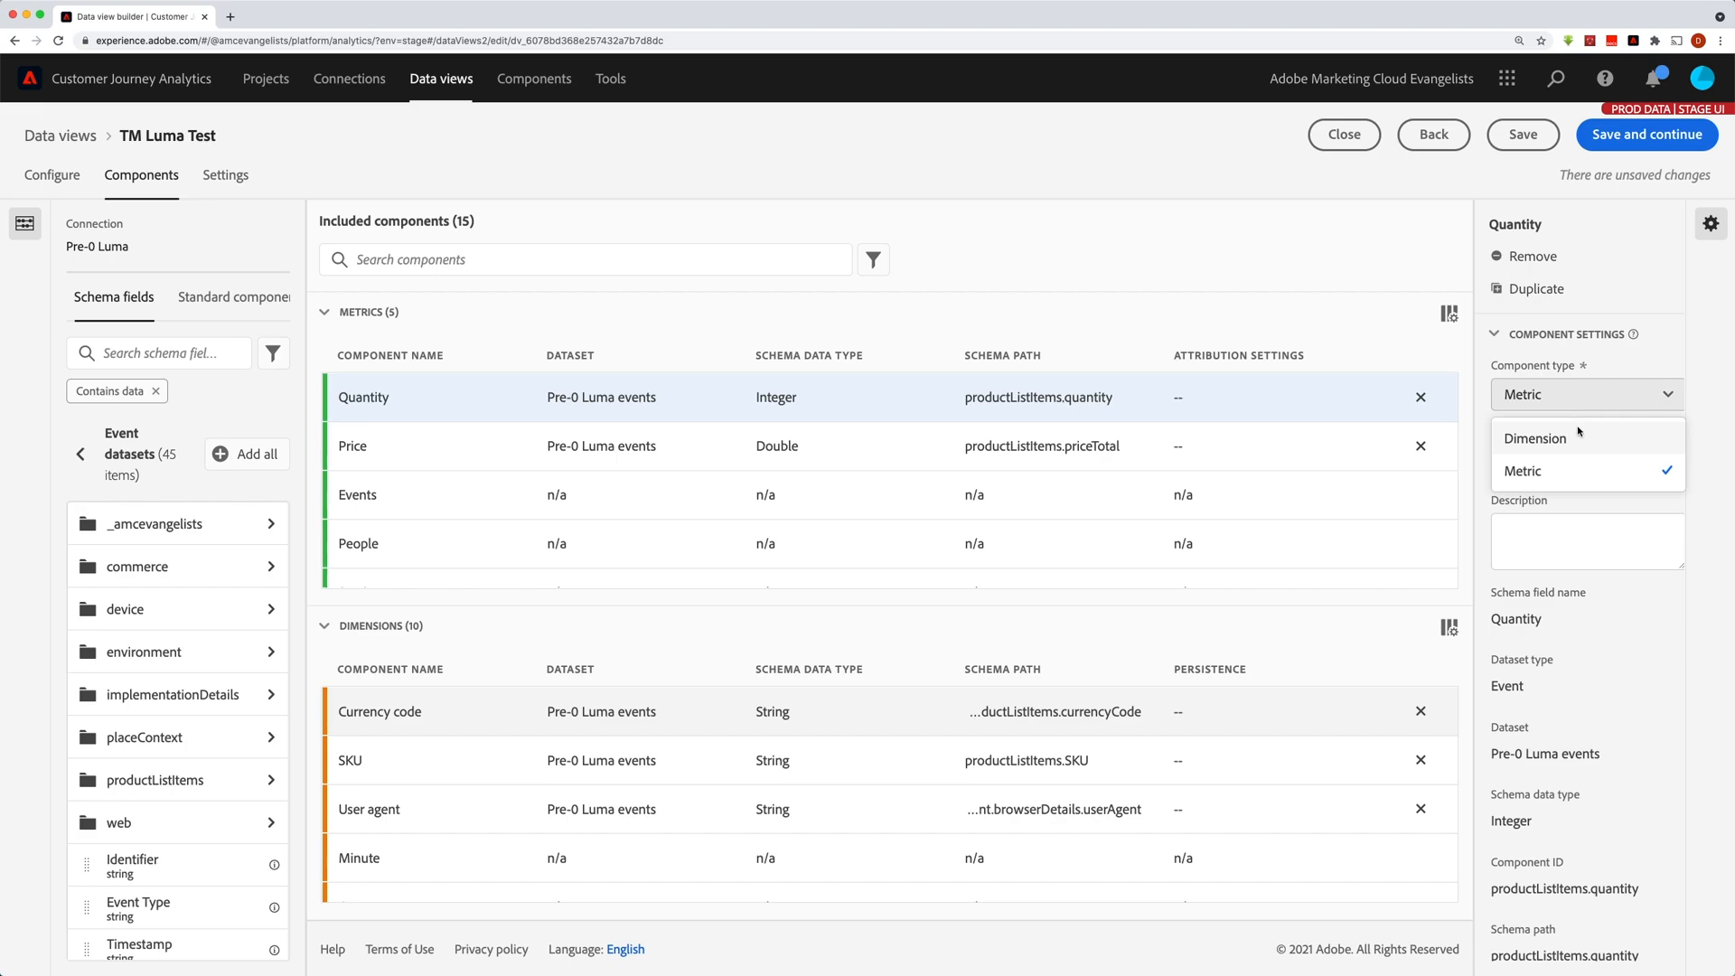
mouse_move(415, 565)
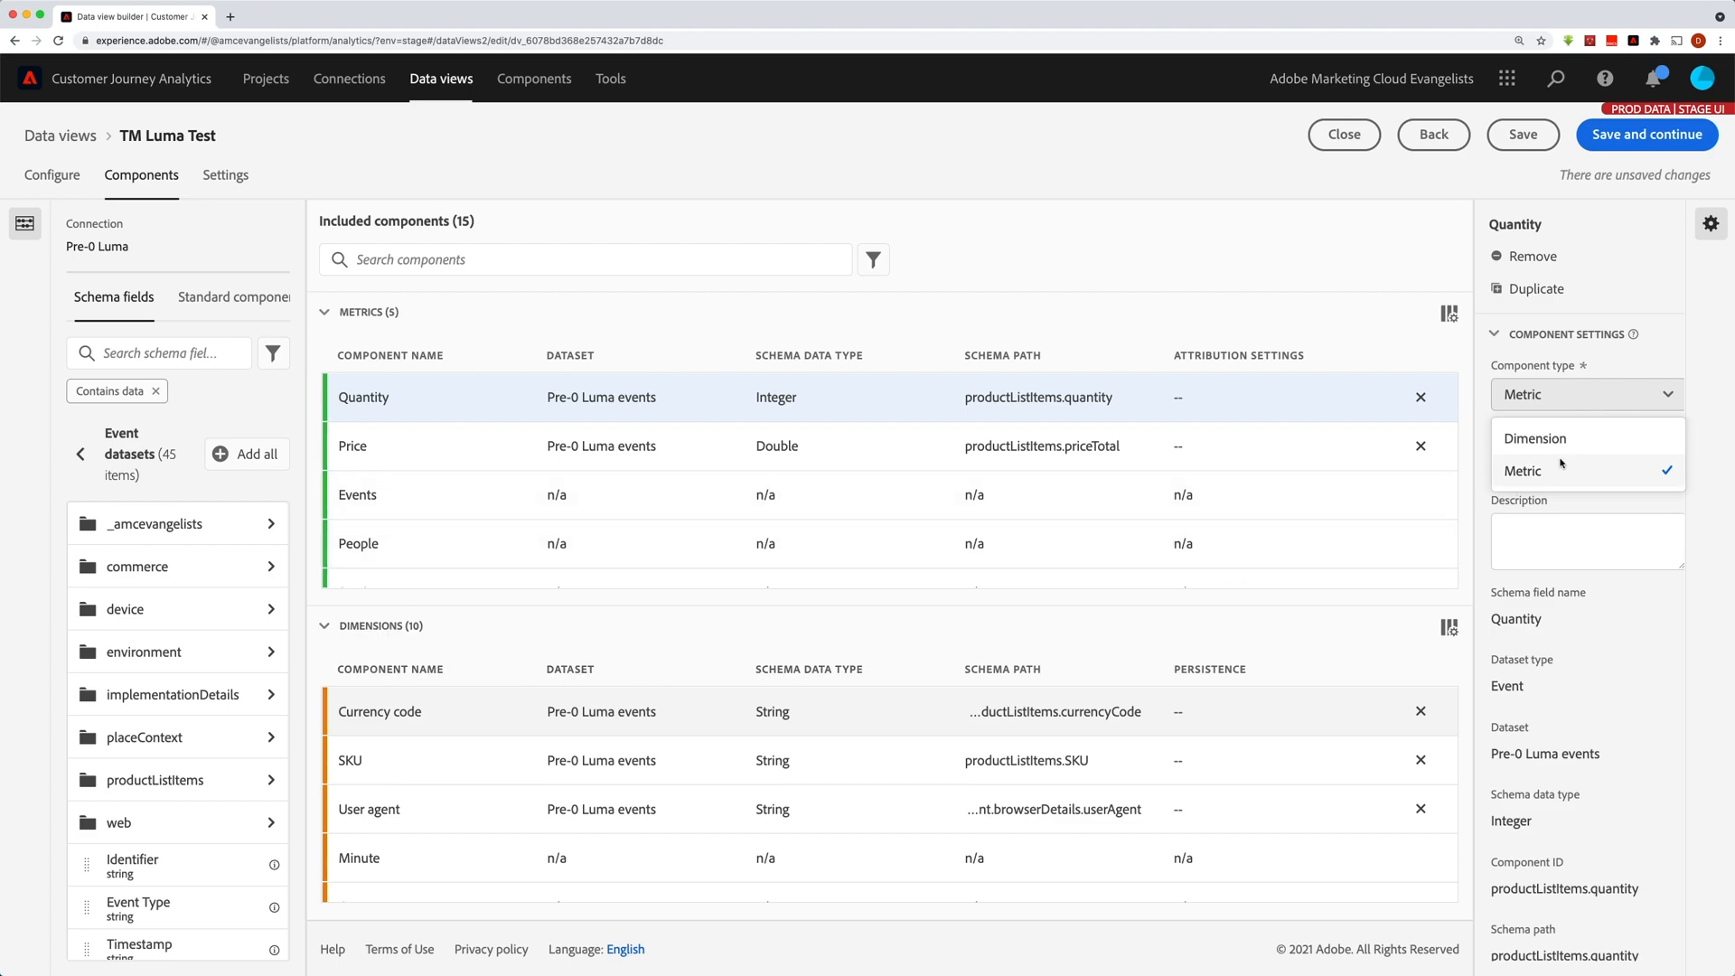
click(1535, 438)
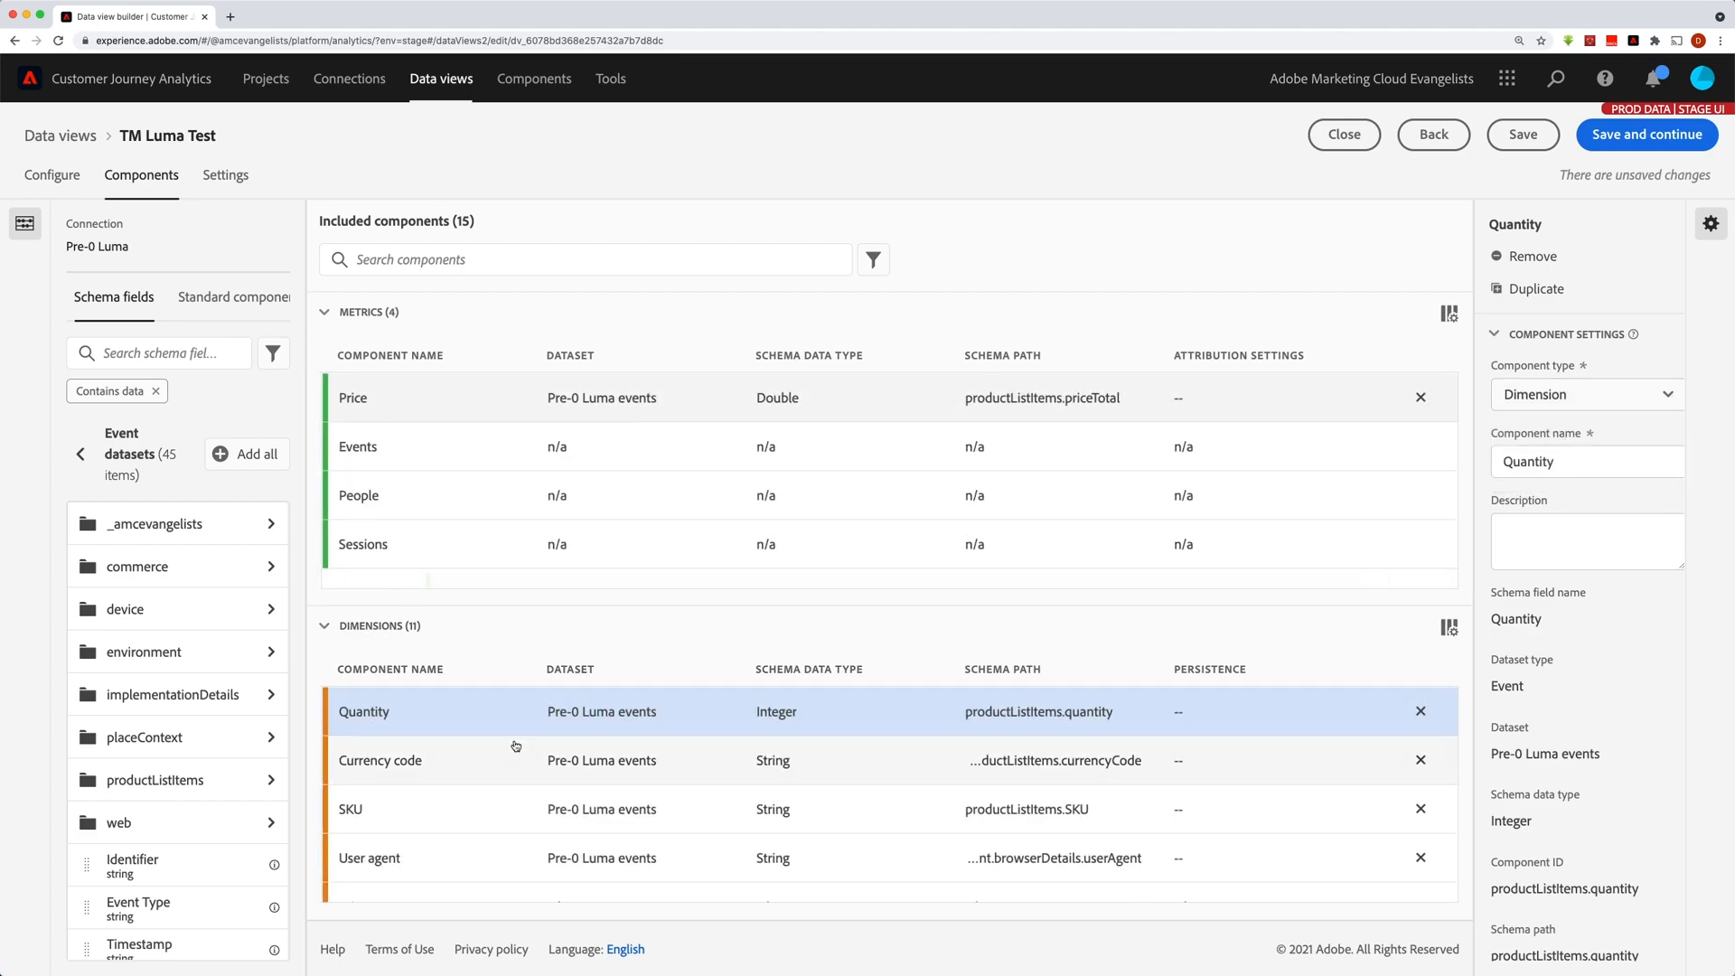
click(1585, 394)
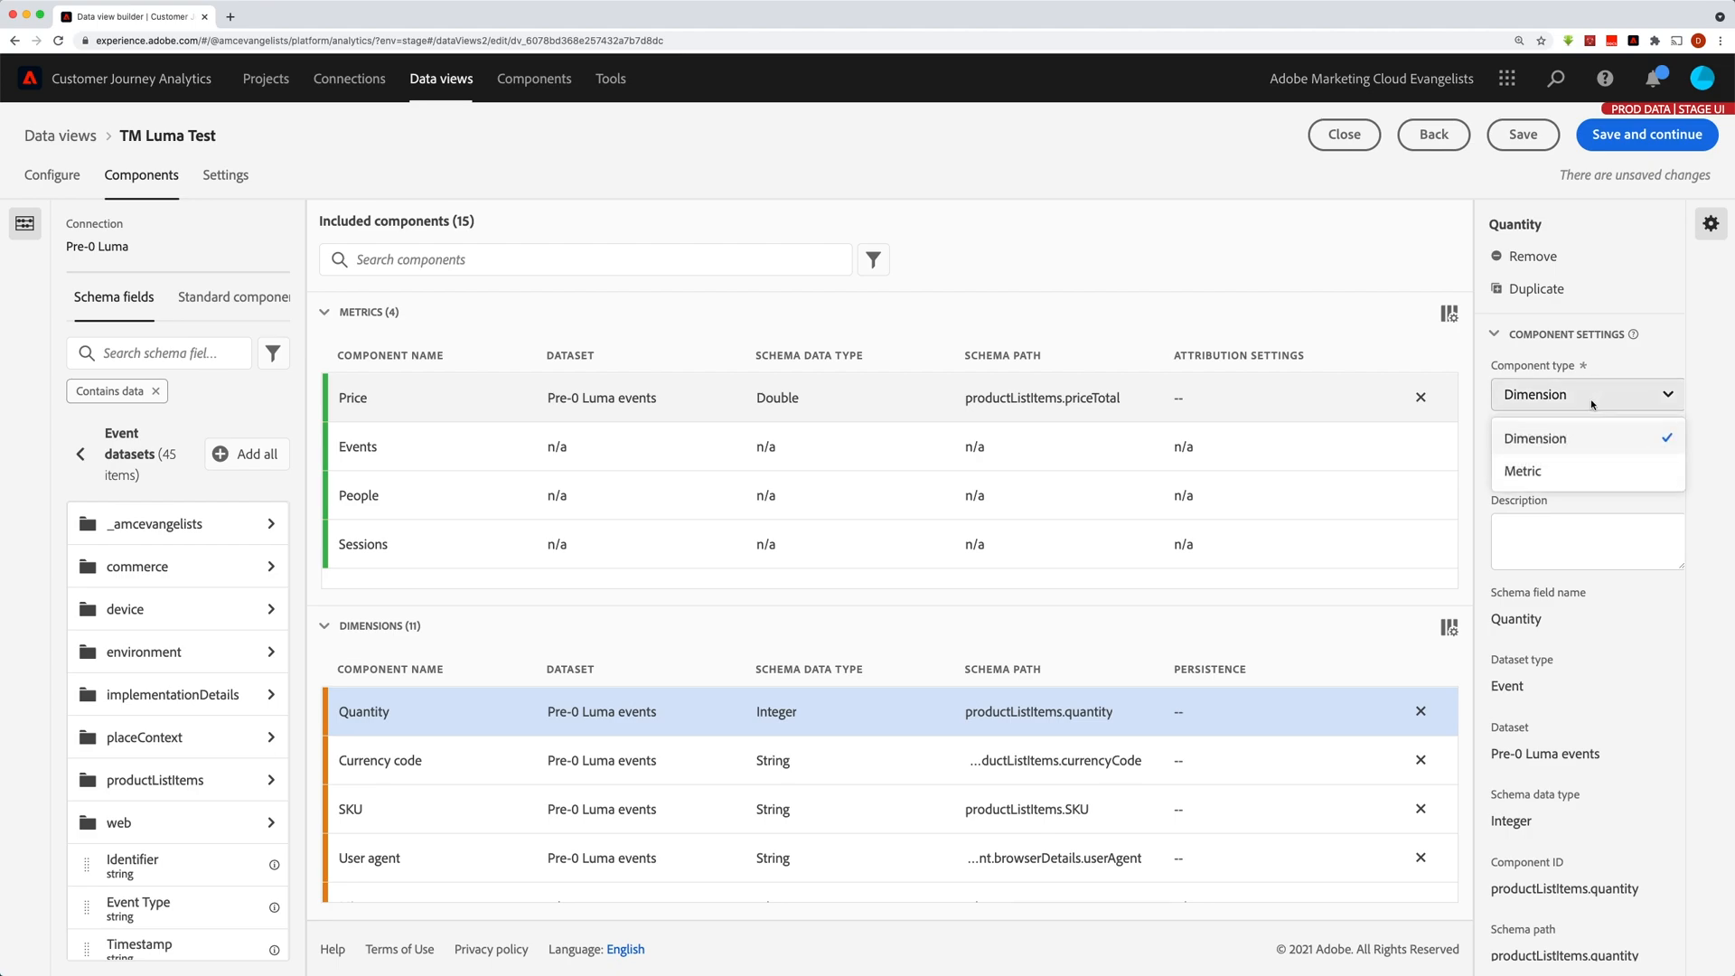
click(1522, 470)
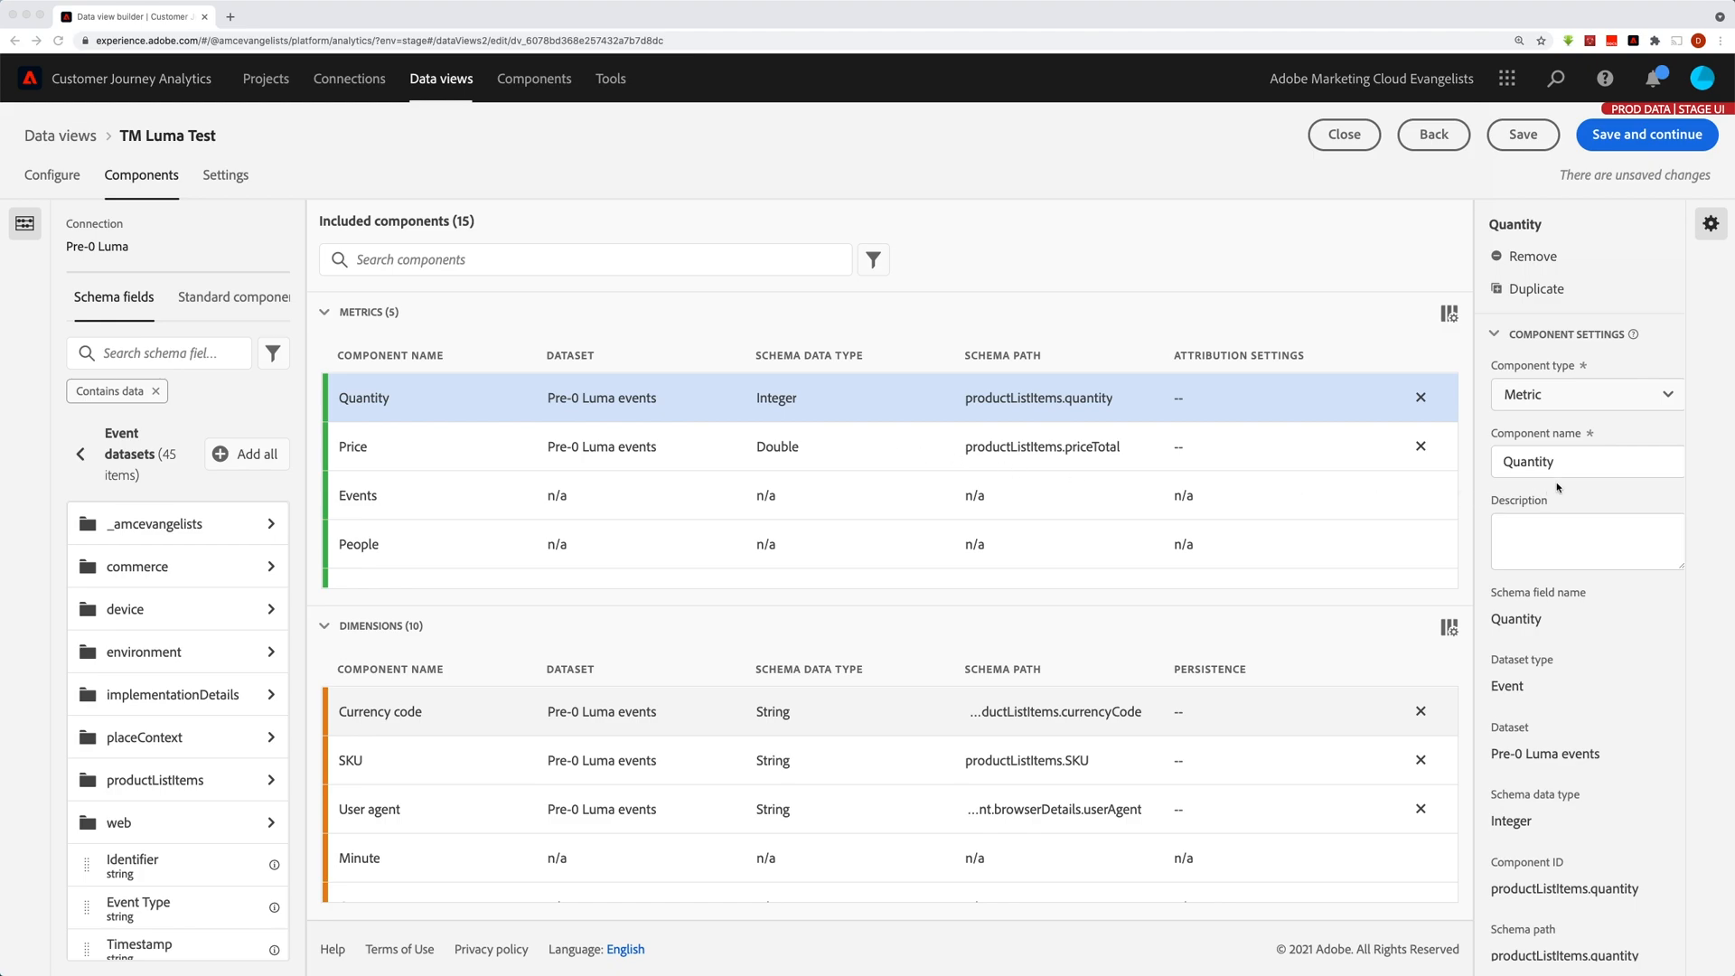
mouse_move(1559, 468)
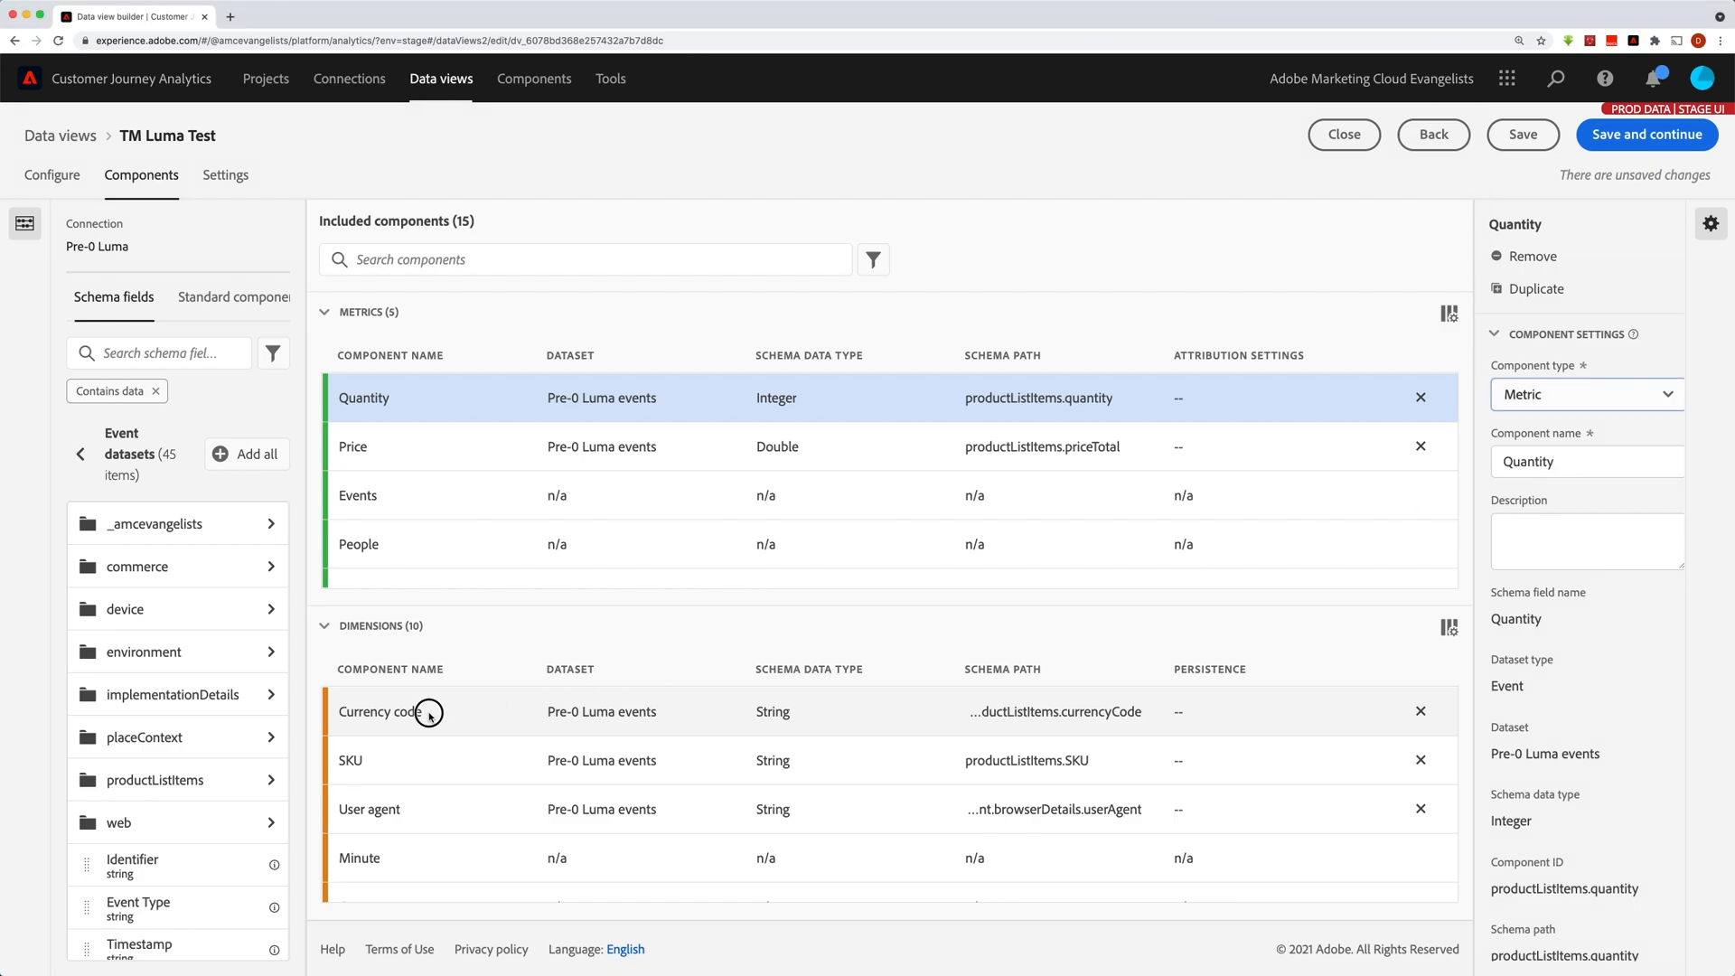
Change the component name of the Currency code dimension to 'Currency'.
click(379, 713)
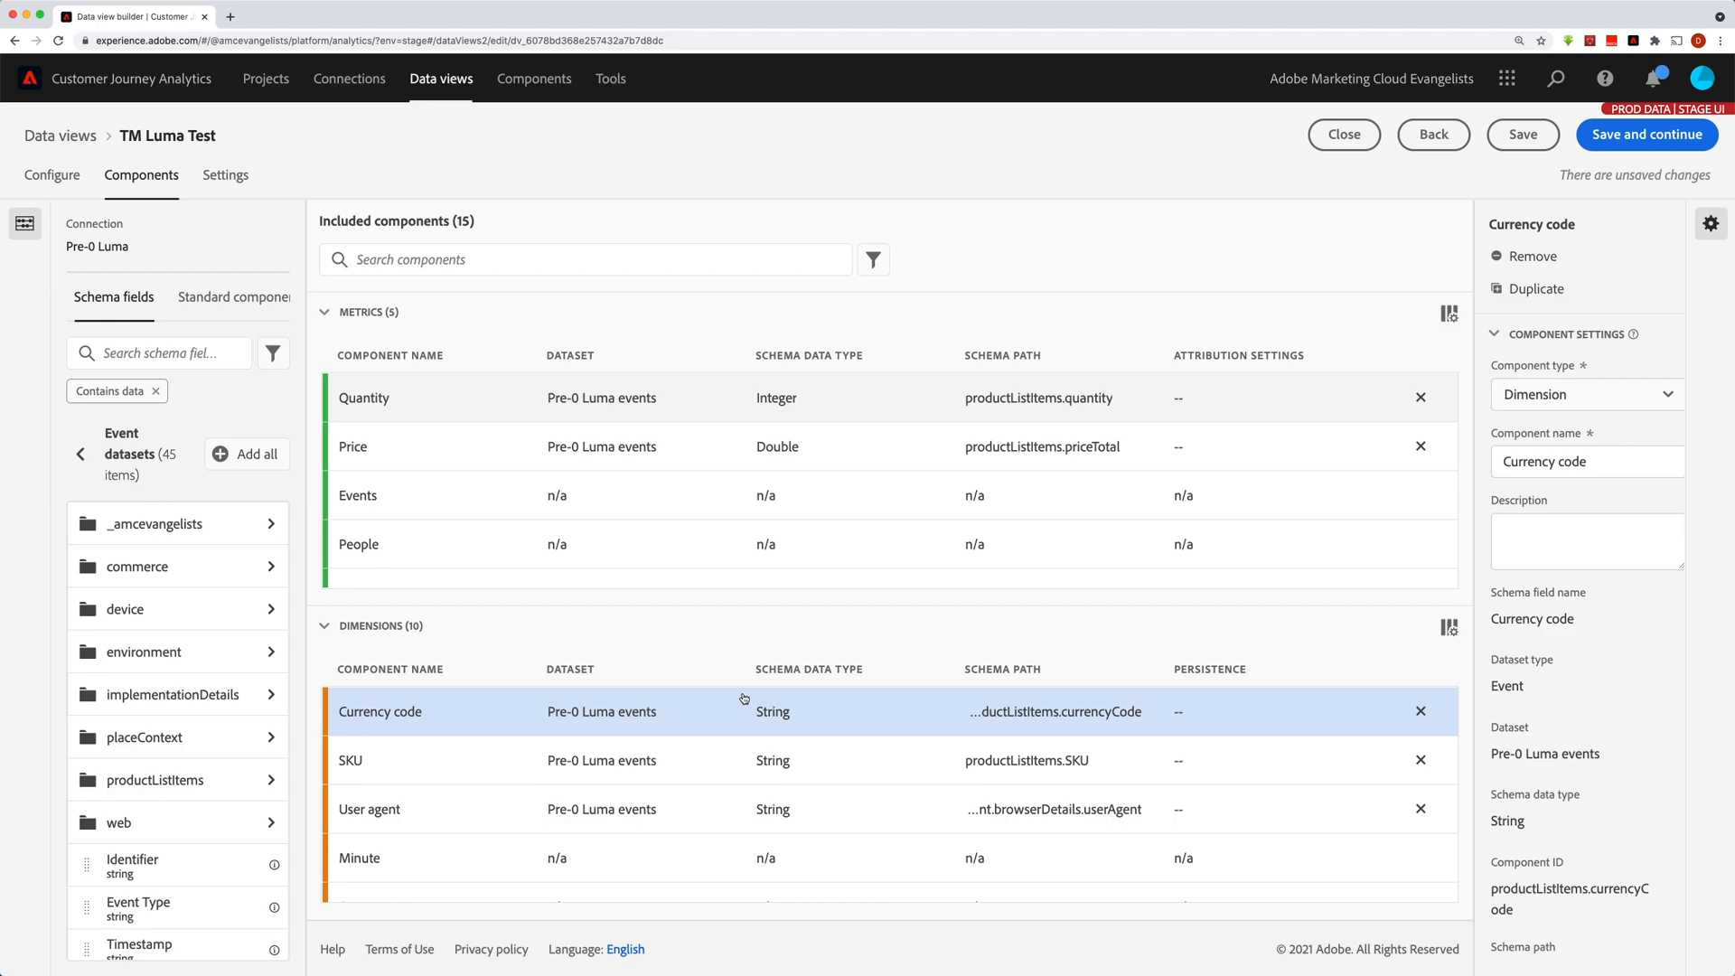
click(1587, 461)
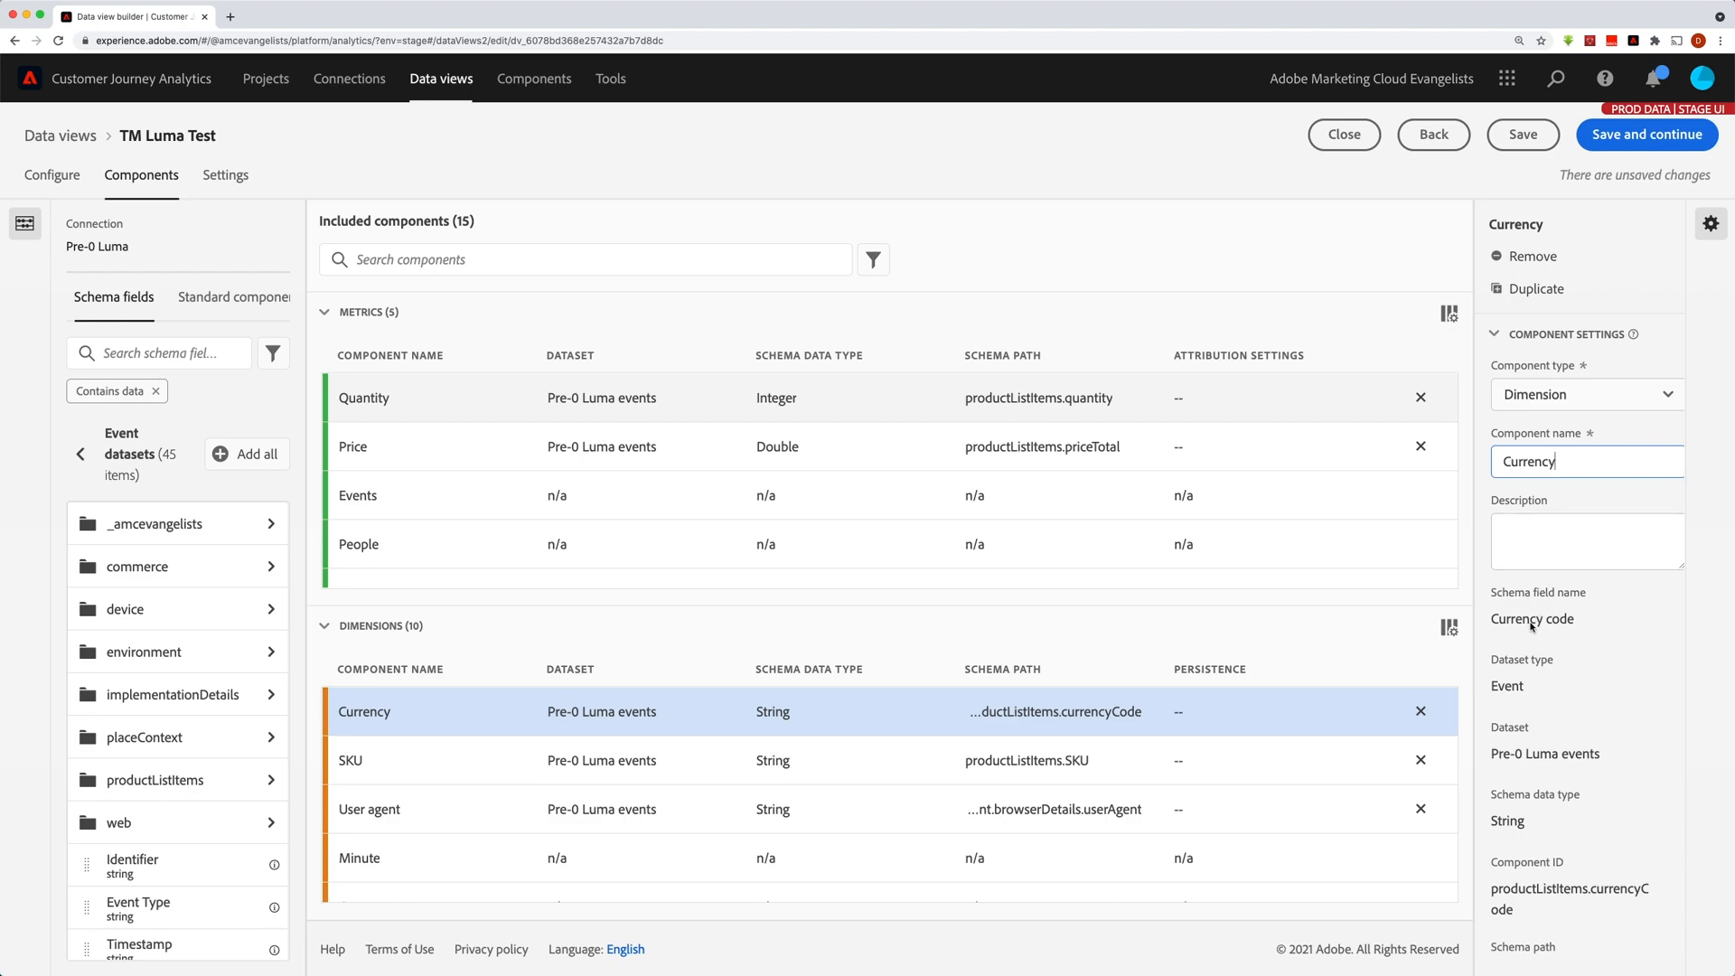
mouse_move(1533, 629)
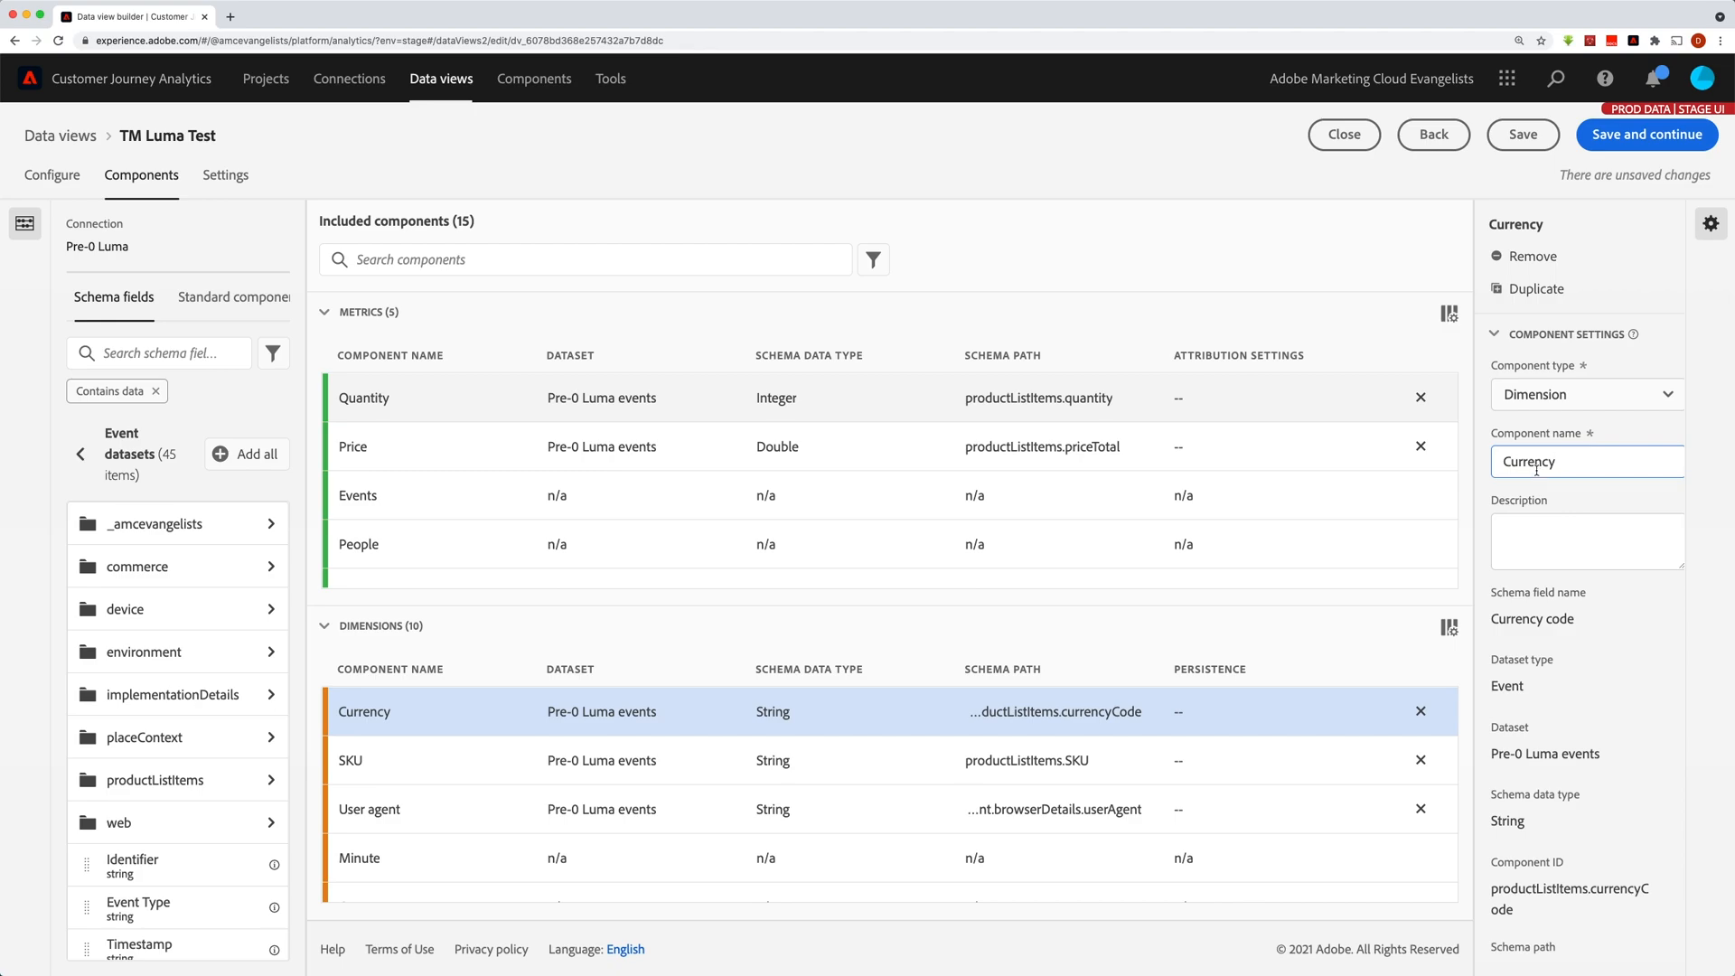
click(1585, 539)
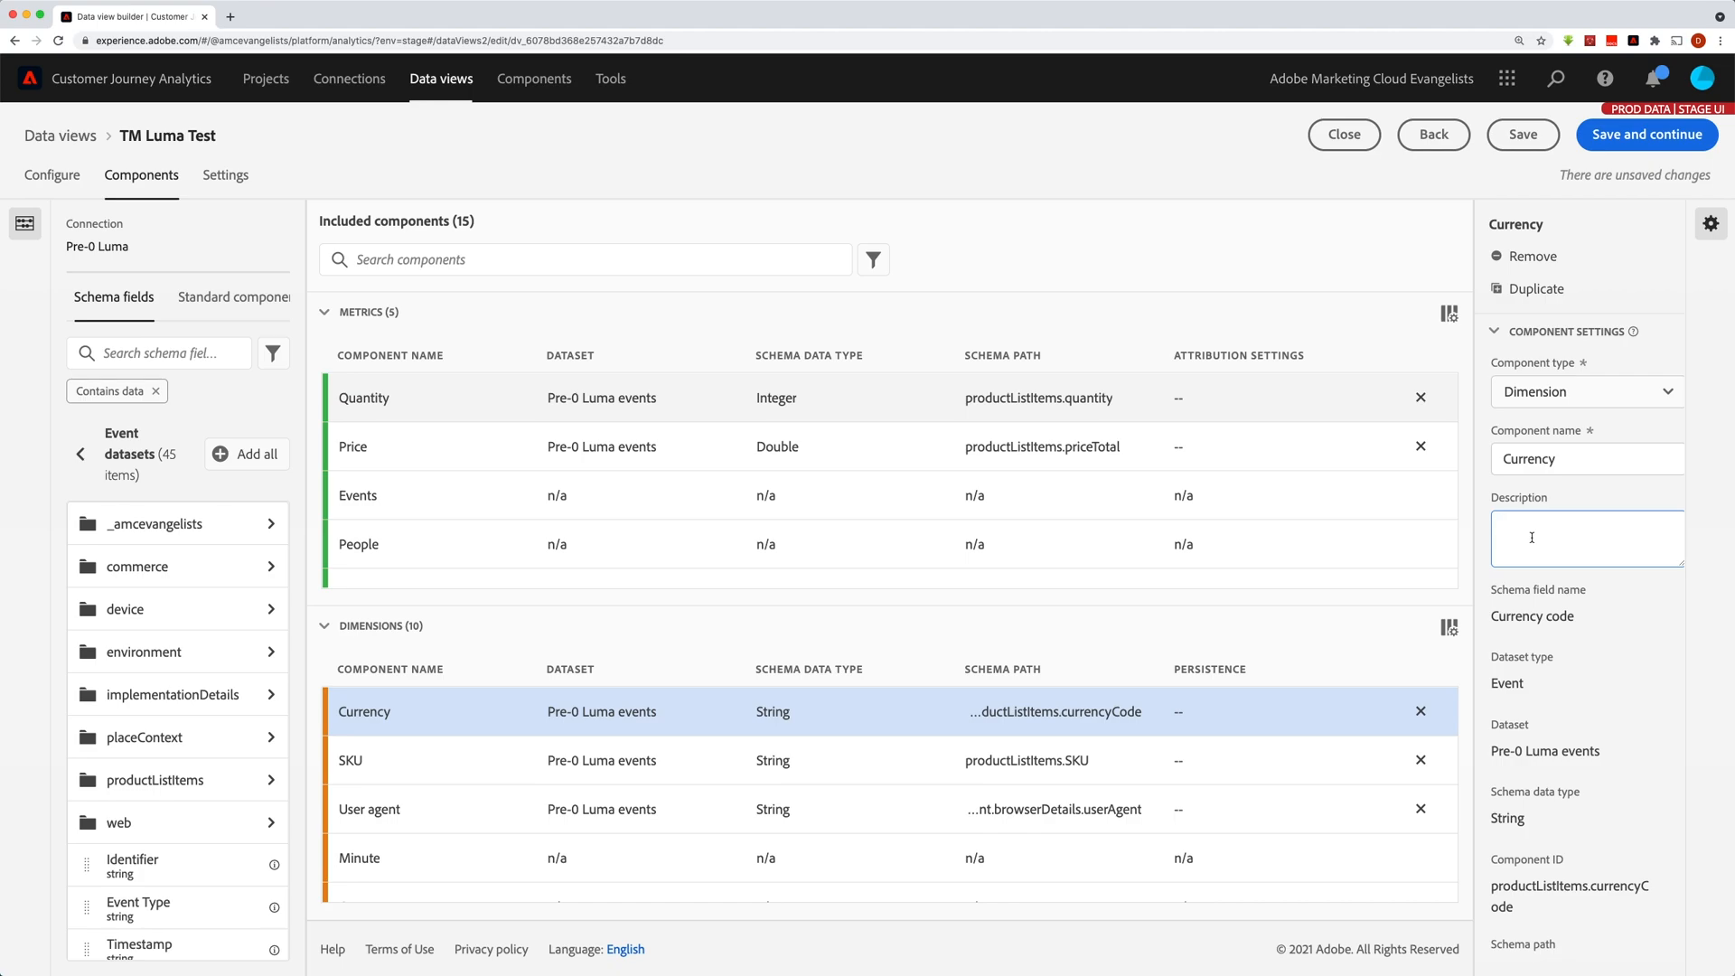
click(1587, 539)
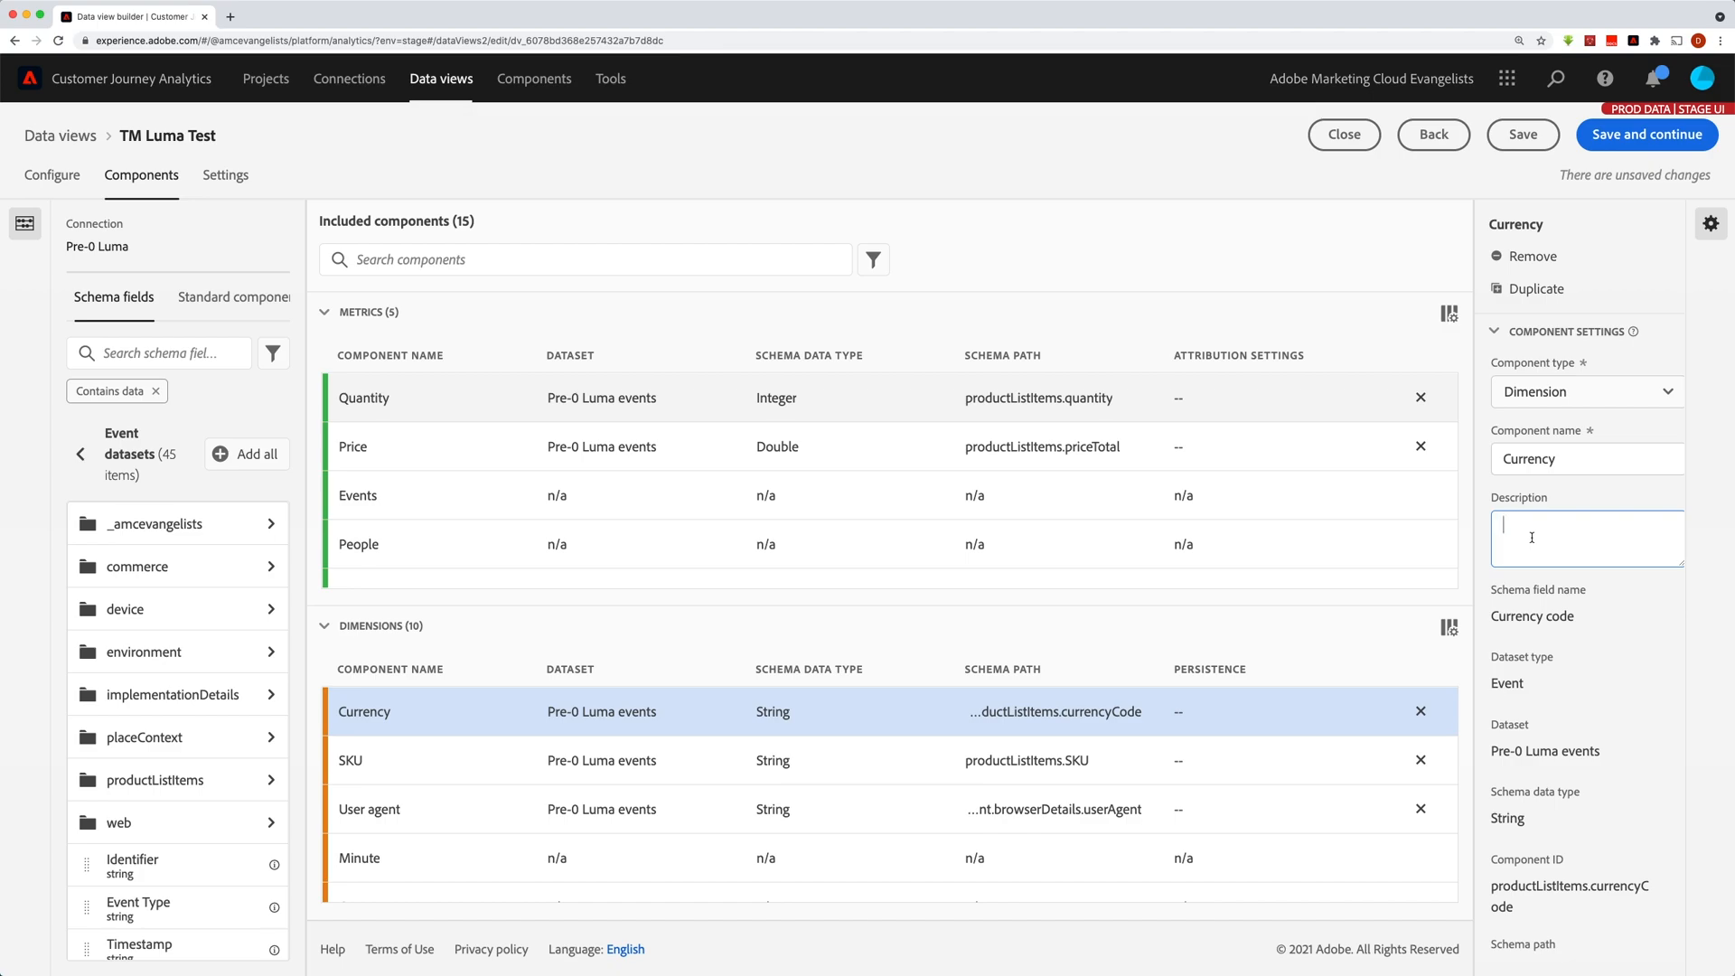
click(1585, 539)
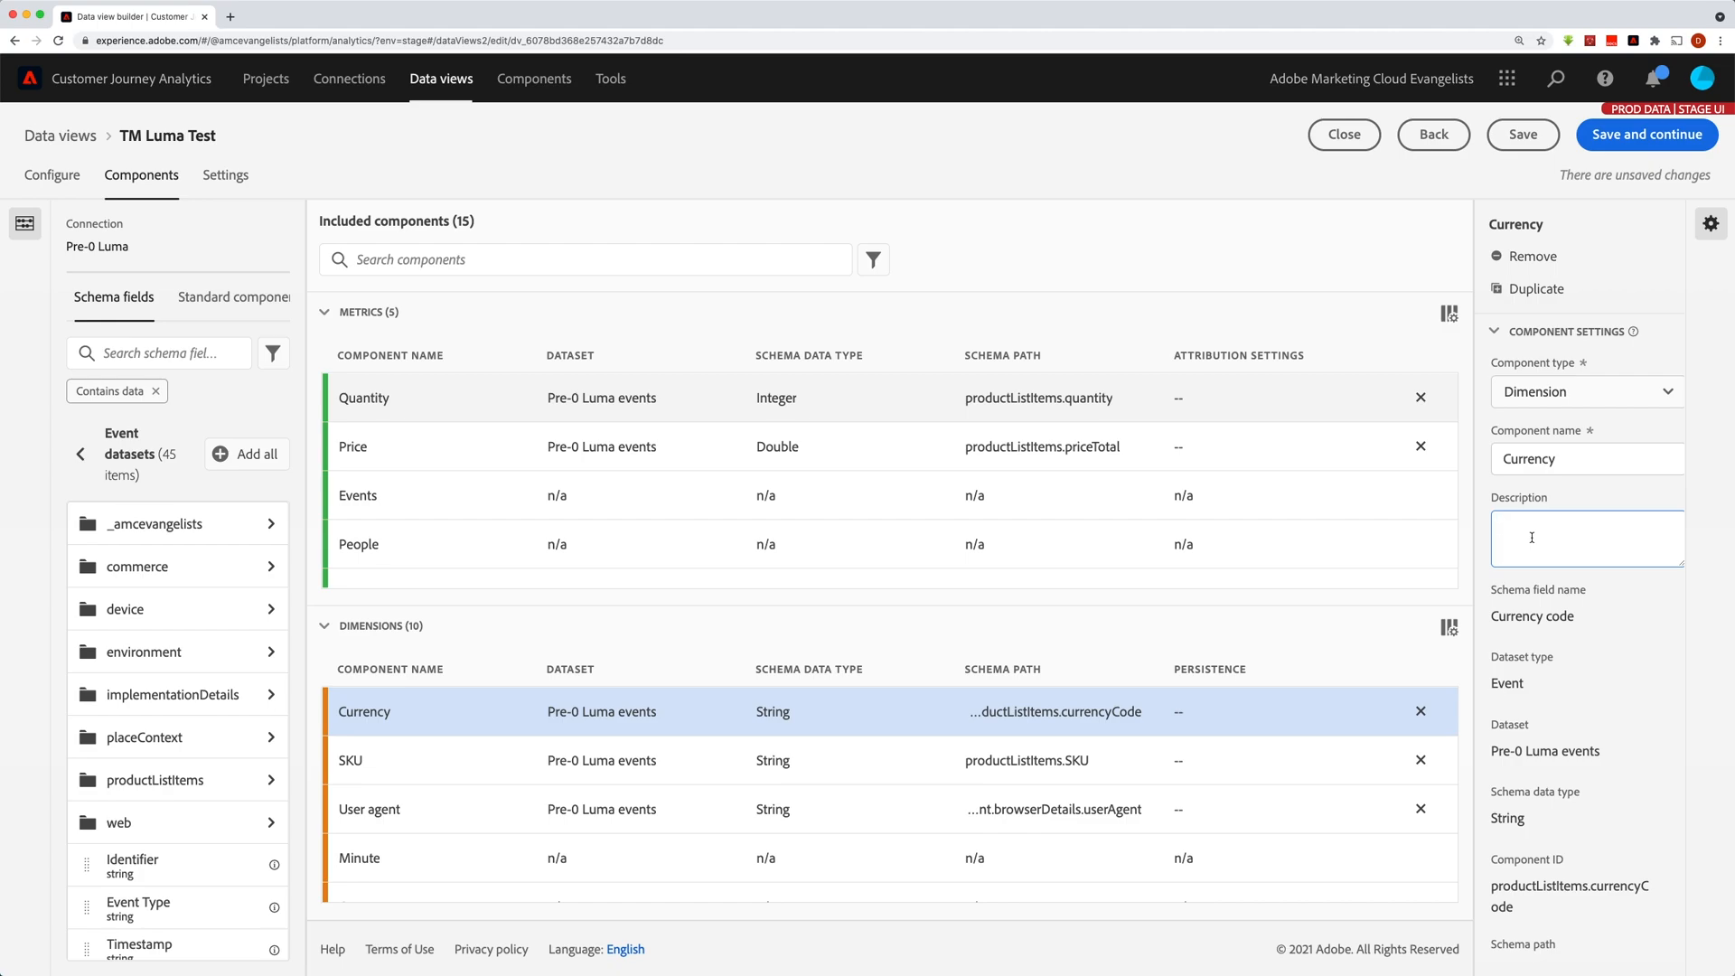
click(1585, 538)
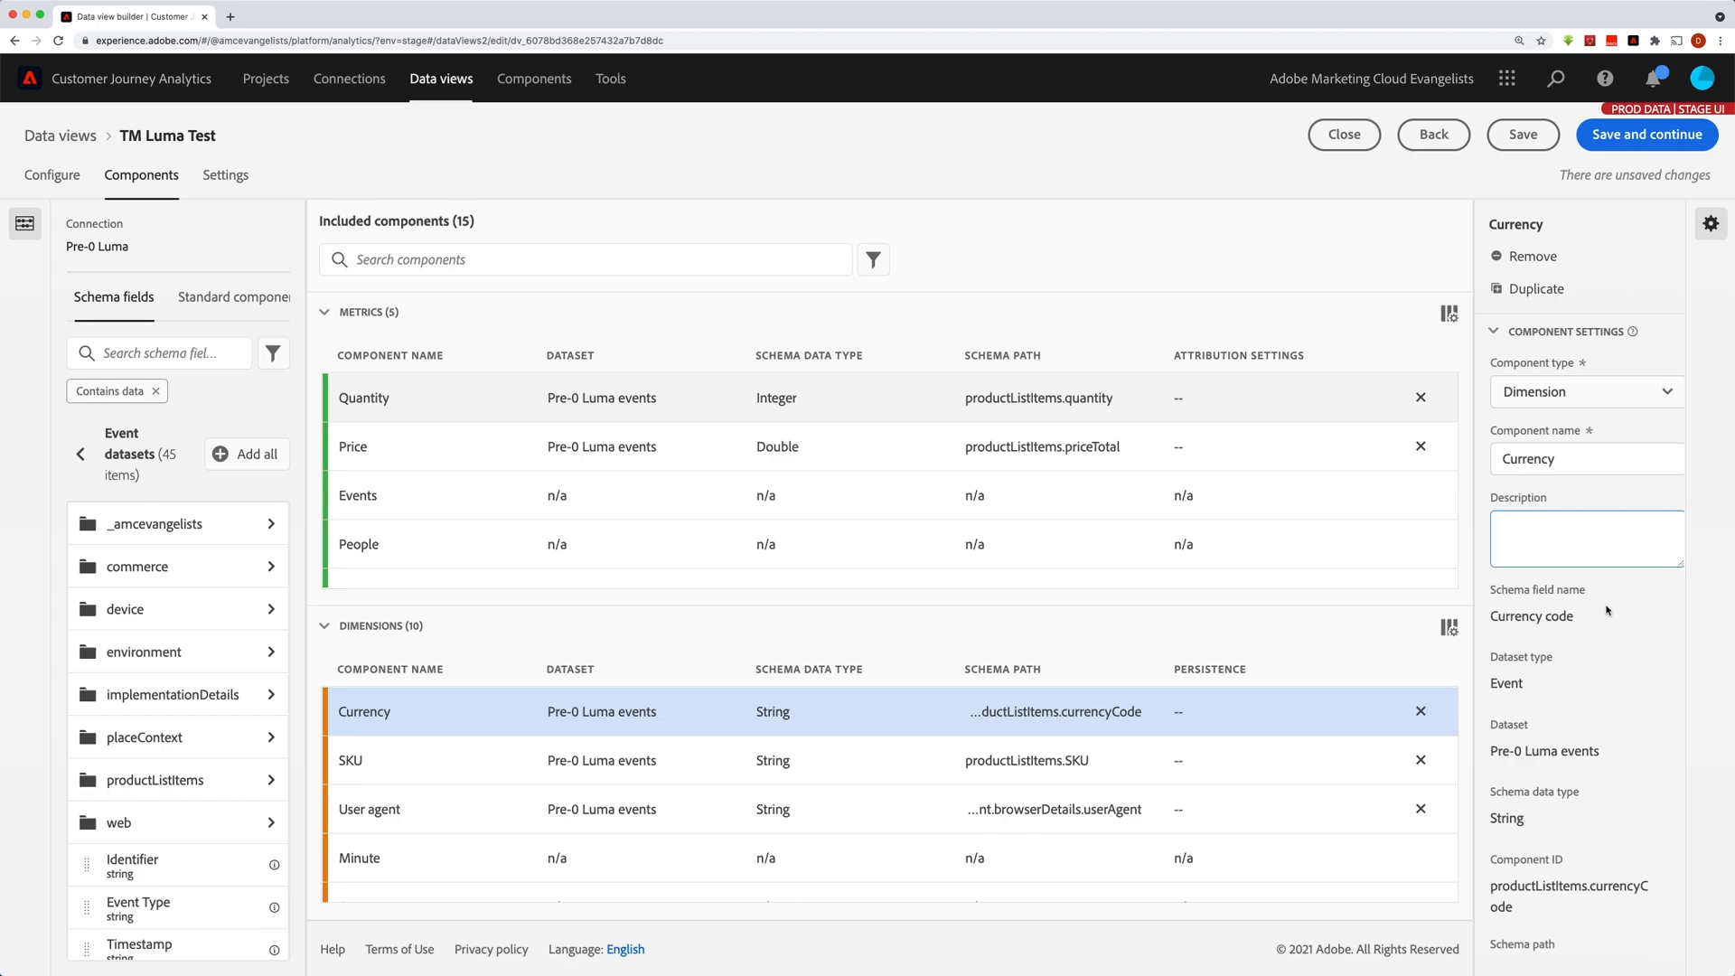
click(1586, 458)
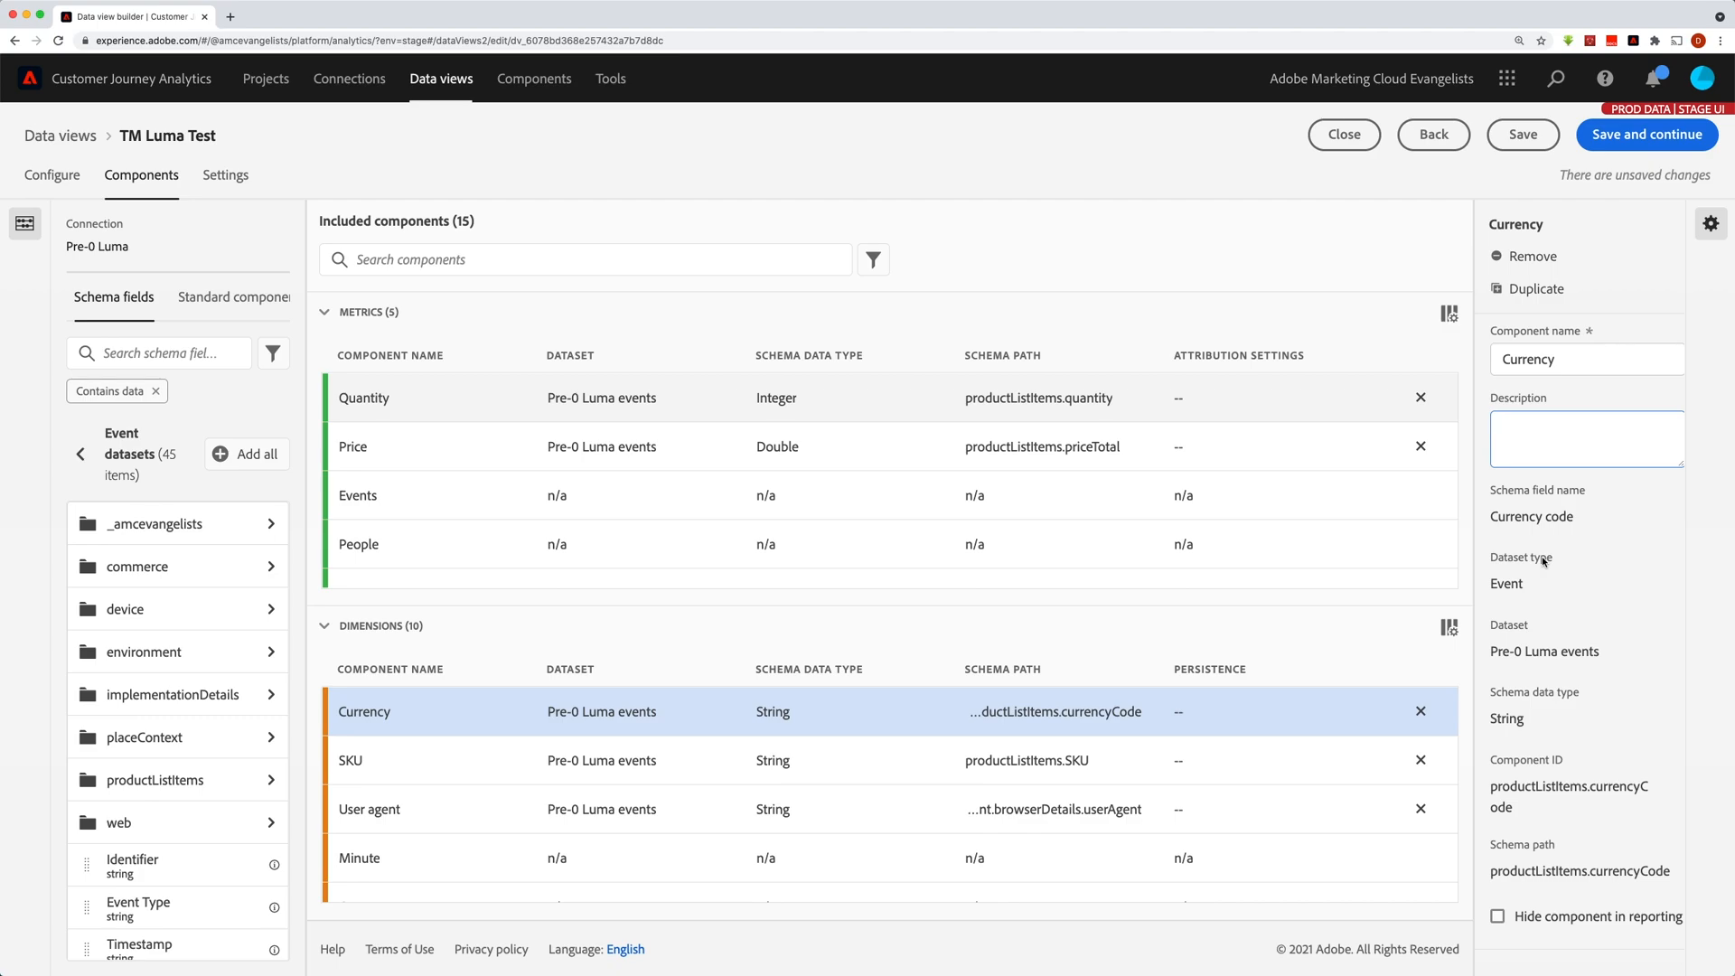
mouse_move(1505, 661)
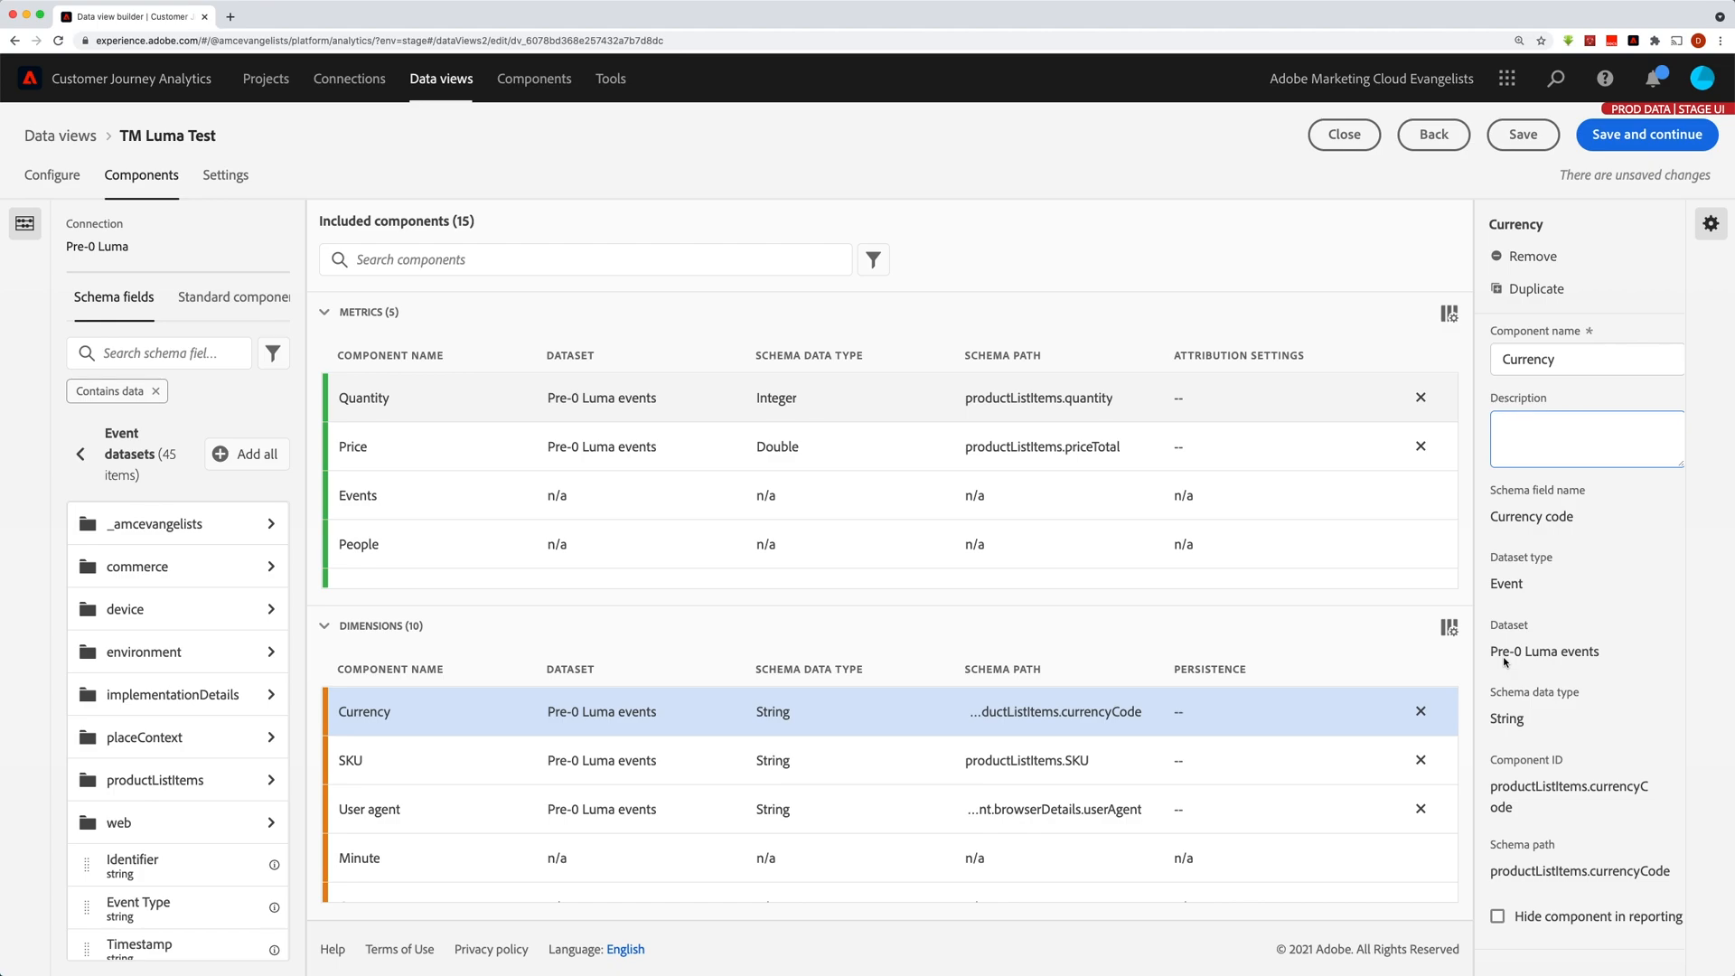
click(1585, 437)
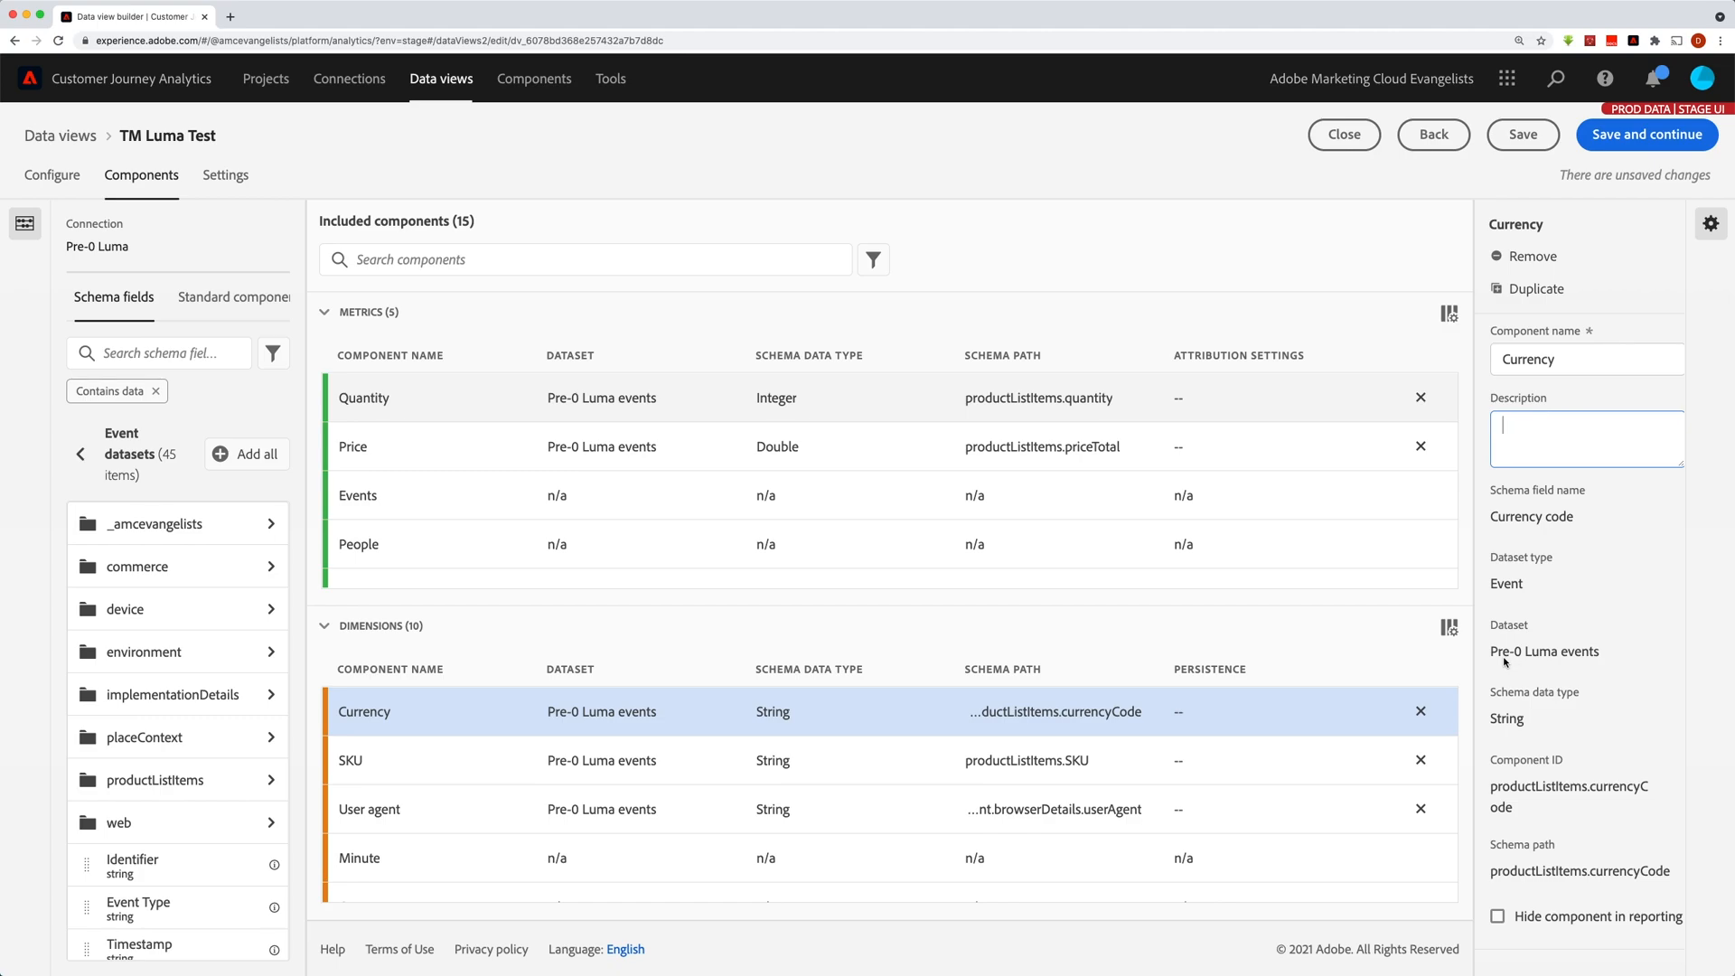
mouse_move(1528, 705)
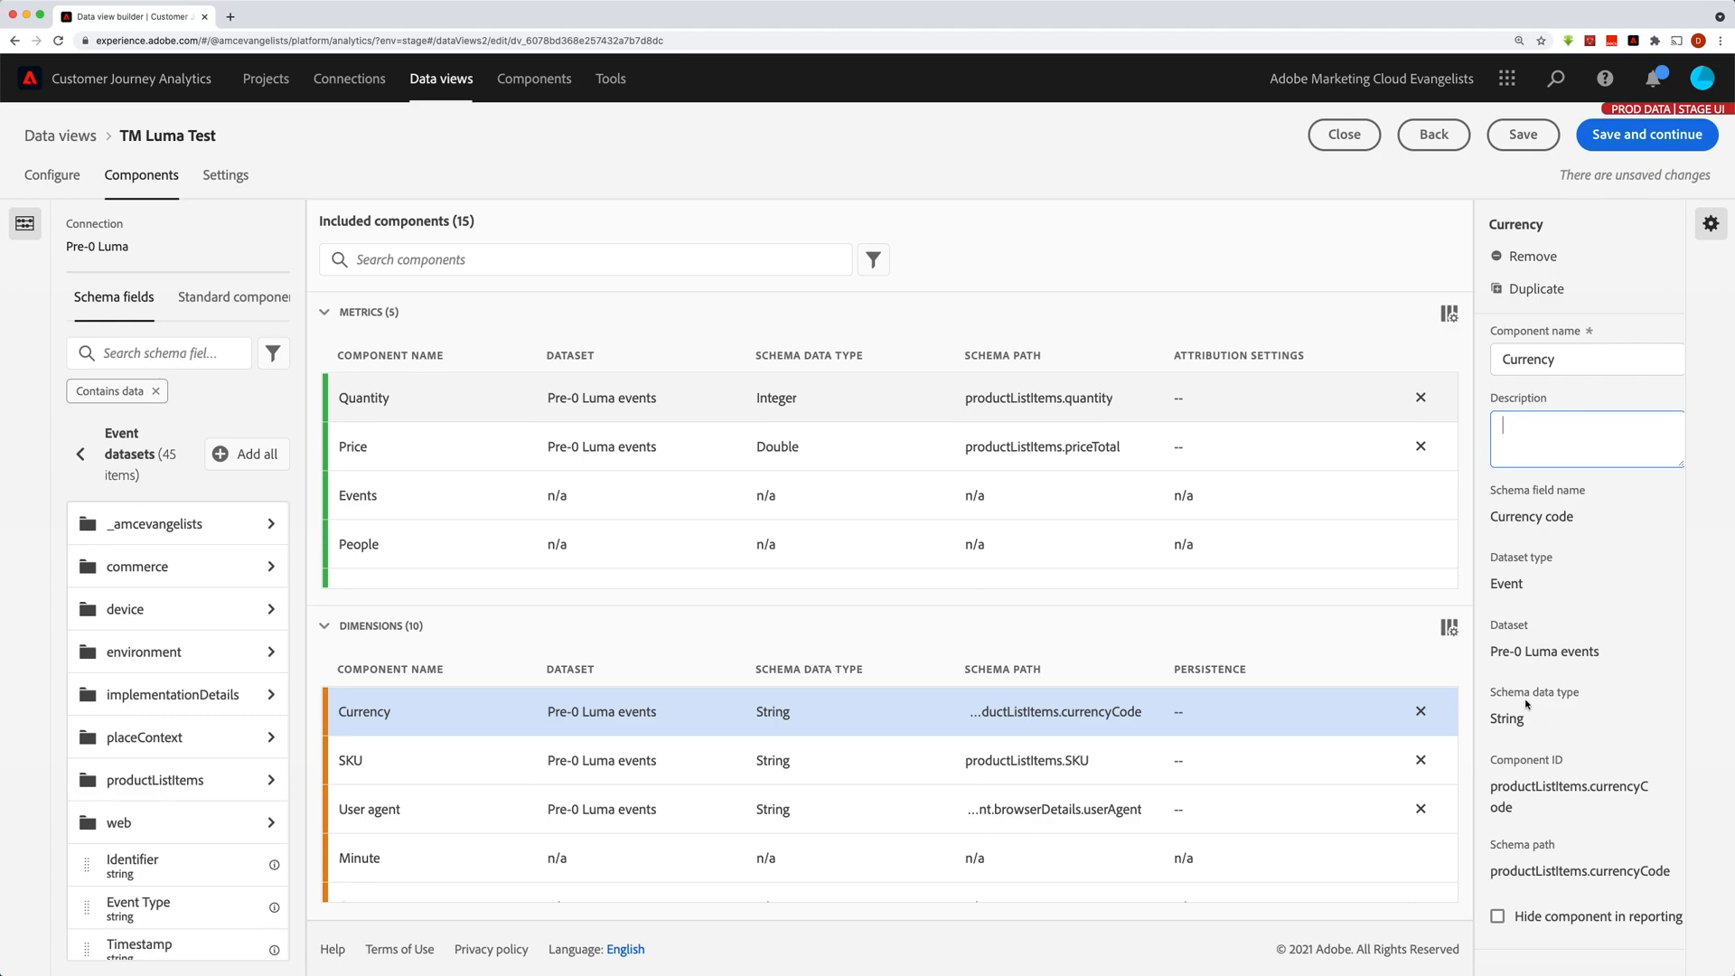
mouse_move(1517, 732)
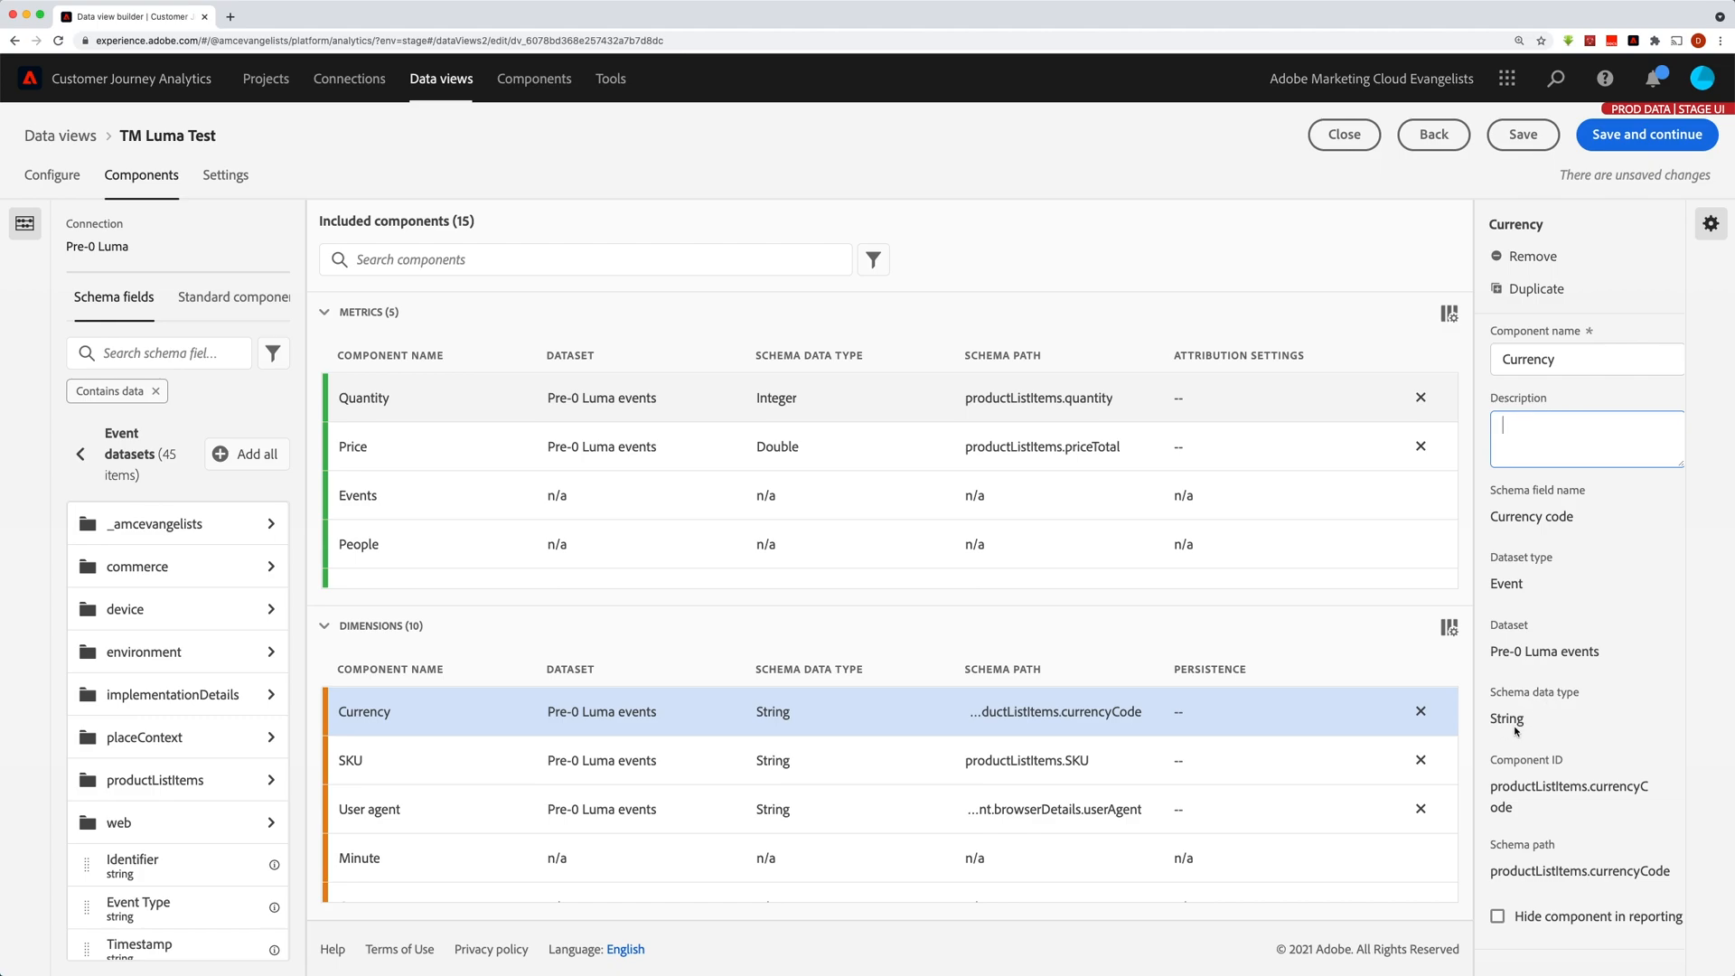
mouse_move(1517, 732)
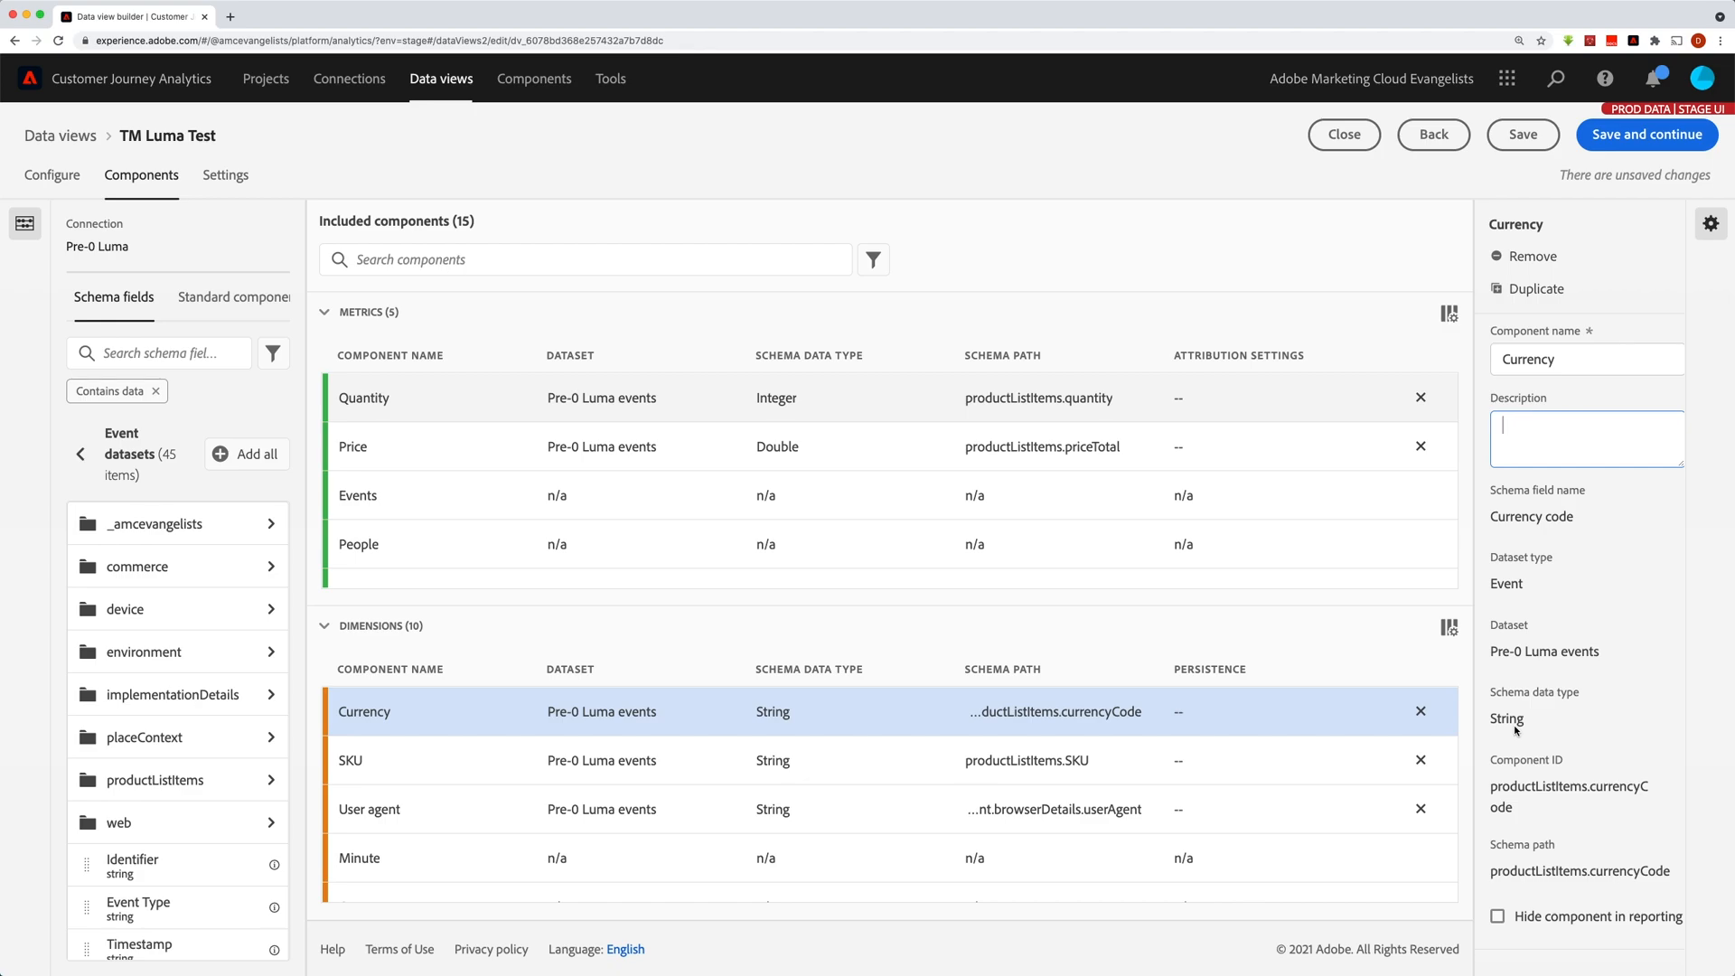
mouse_move(1517, 732)
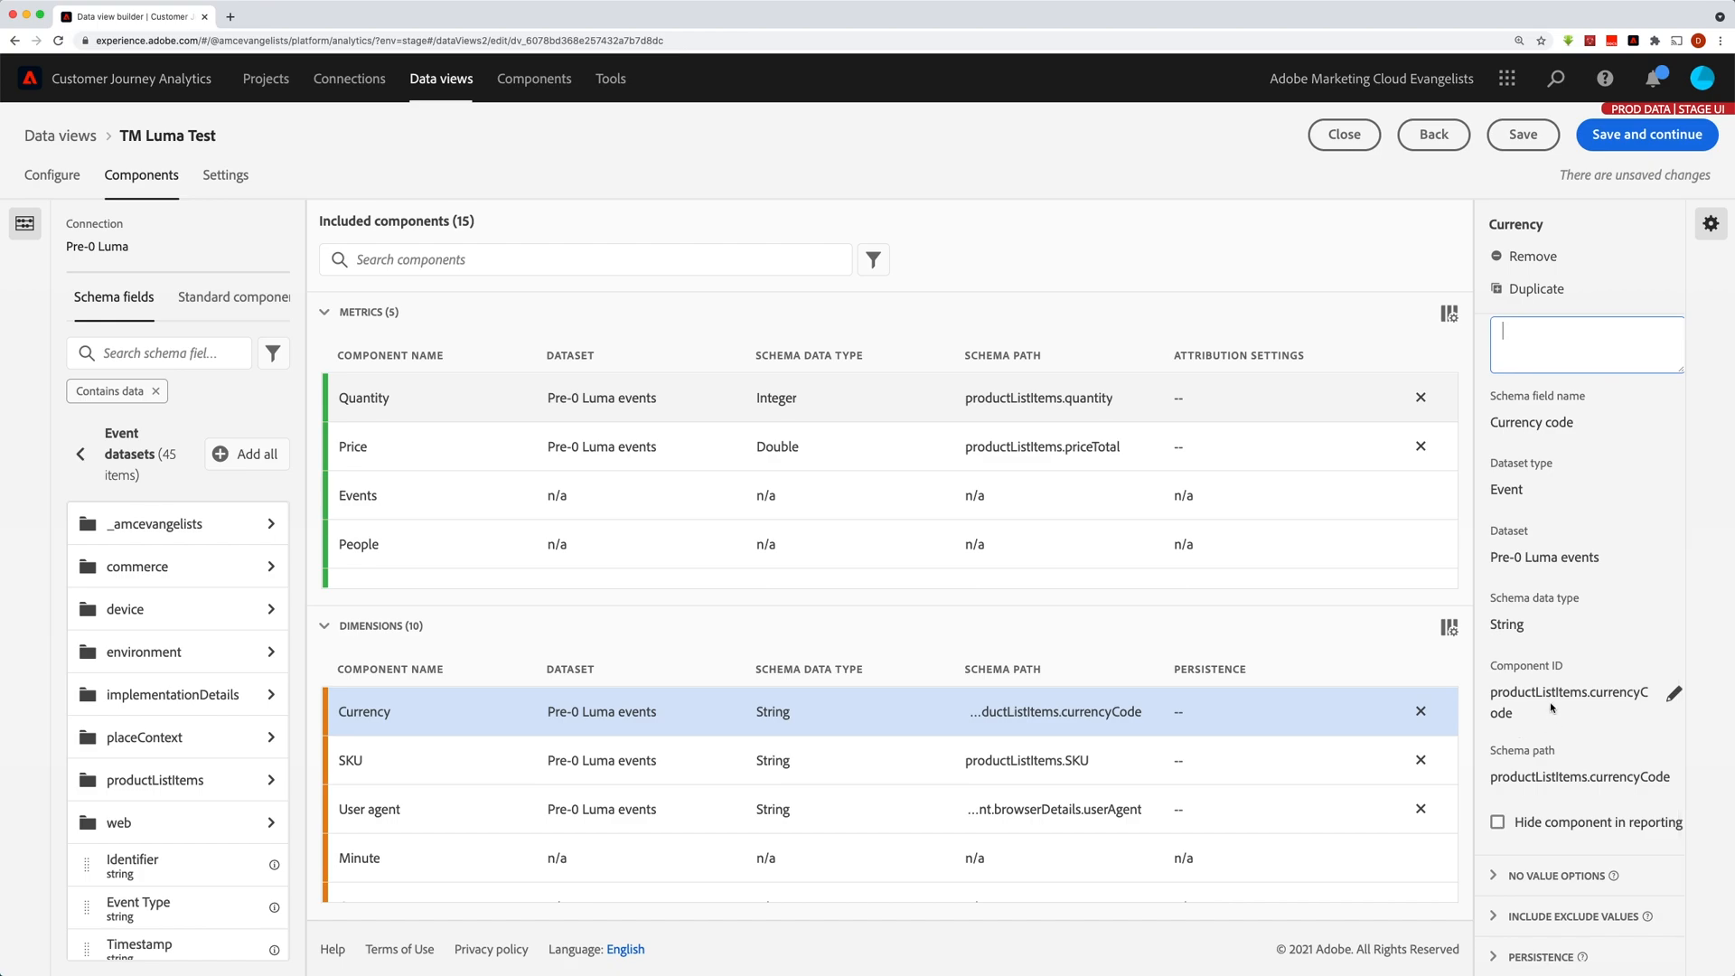
mouse_move(1551, 709)
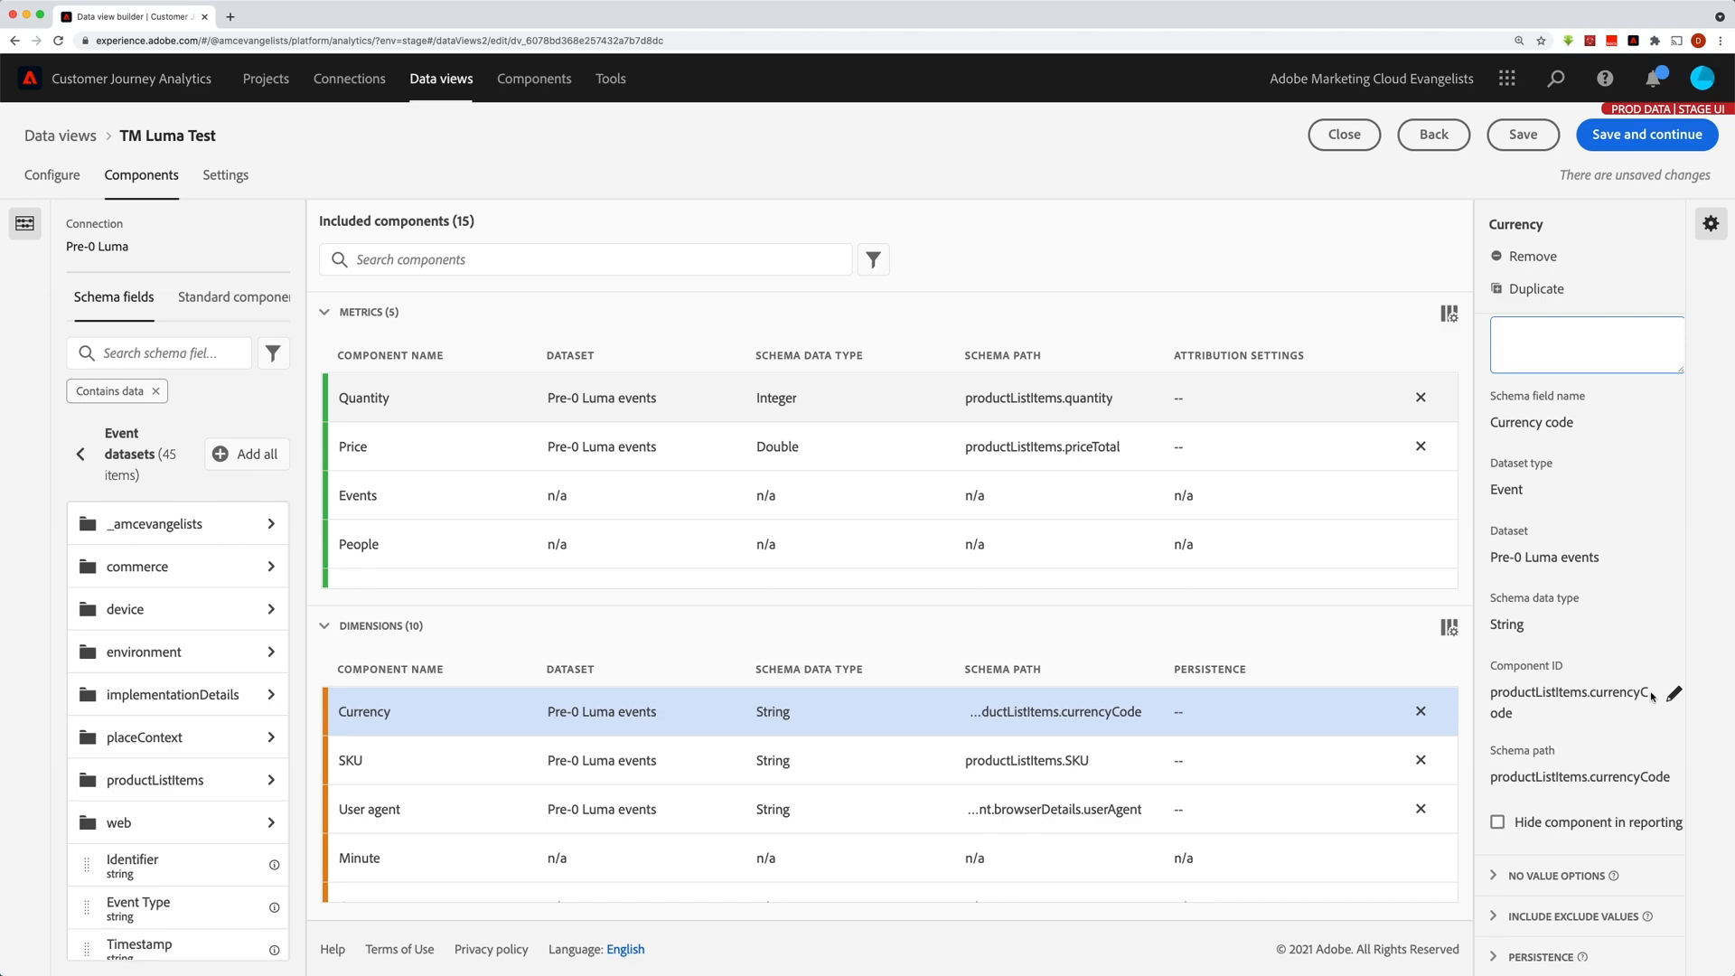
mouse_move(1542, 794)
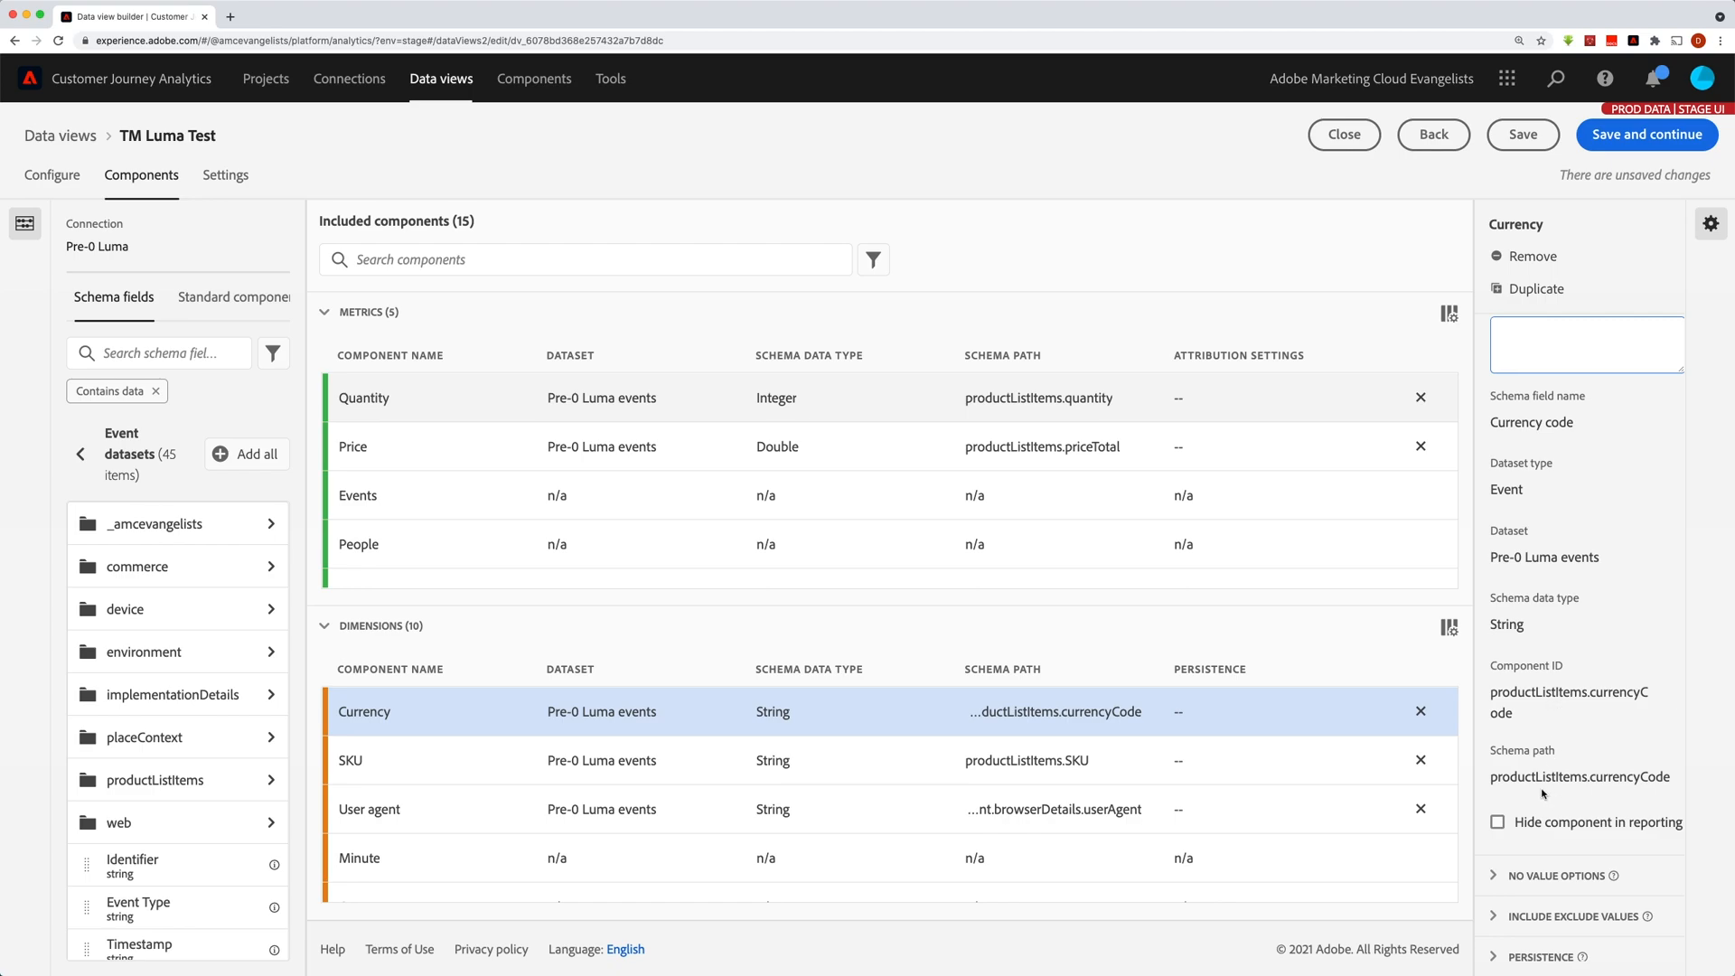
click(1585, 343)
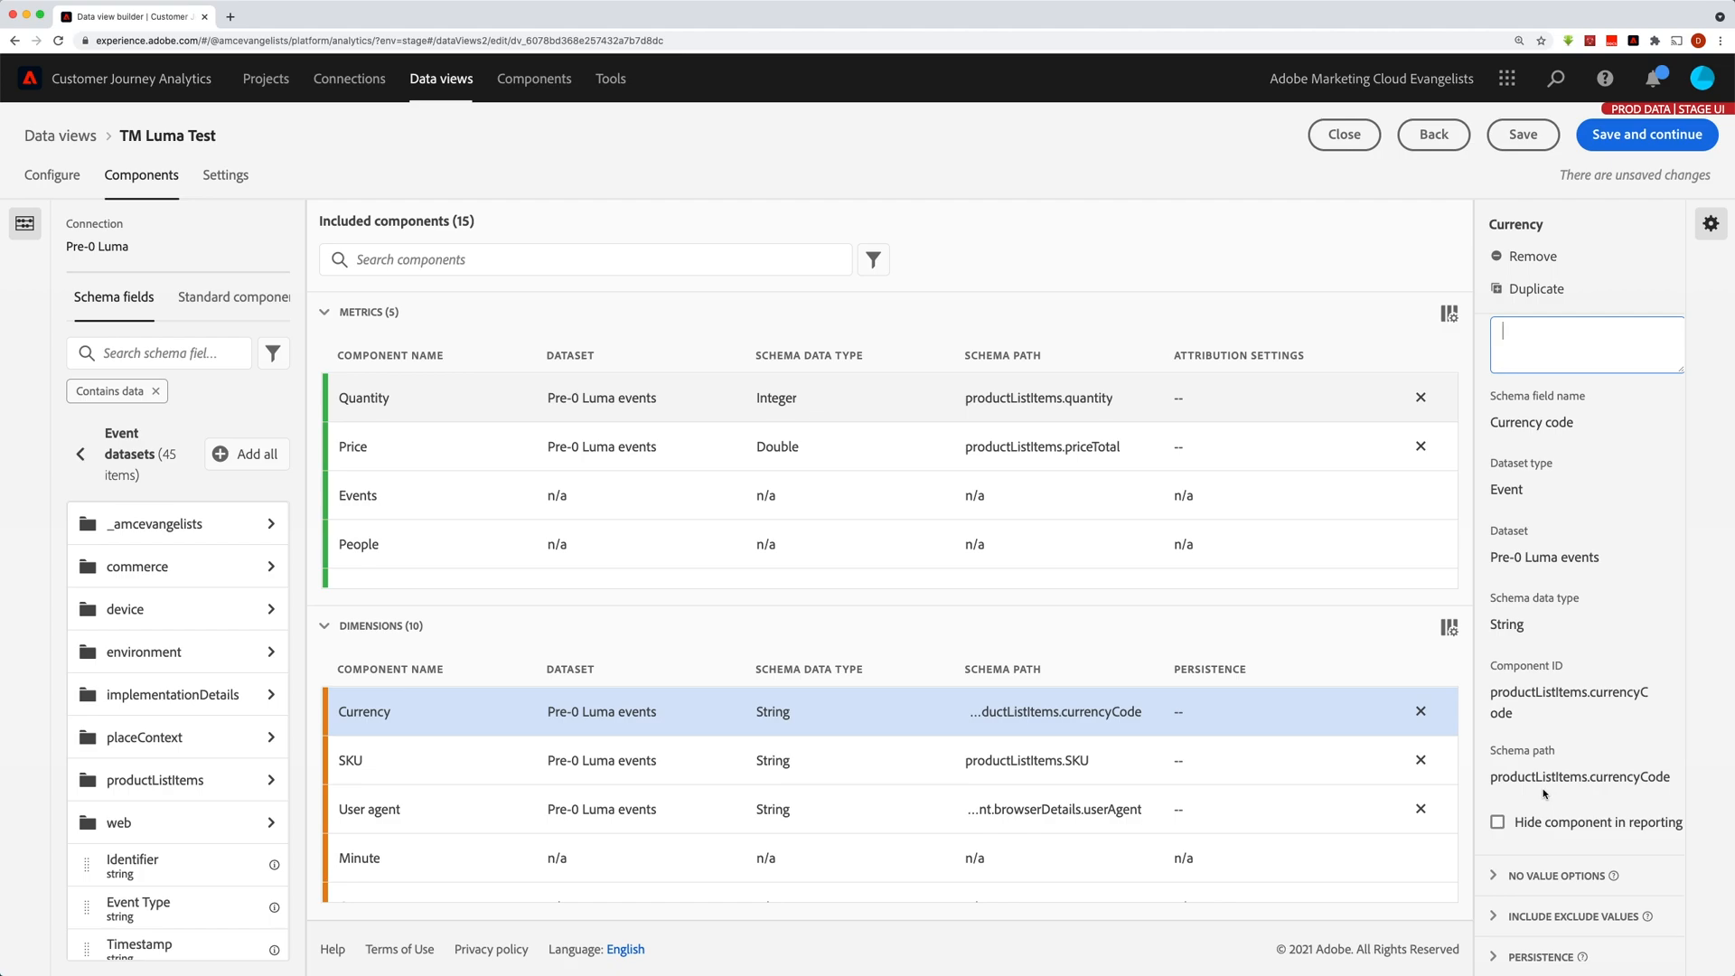
mouse_move(1542, 796)
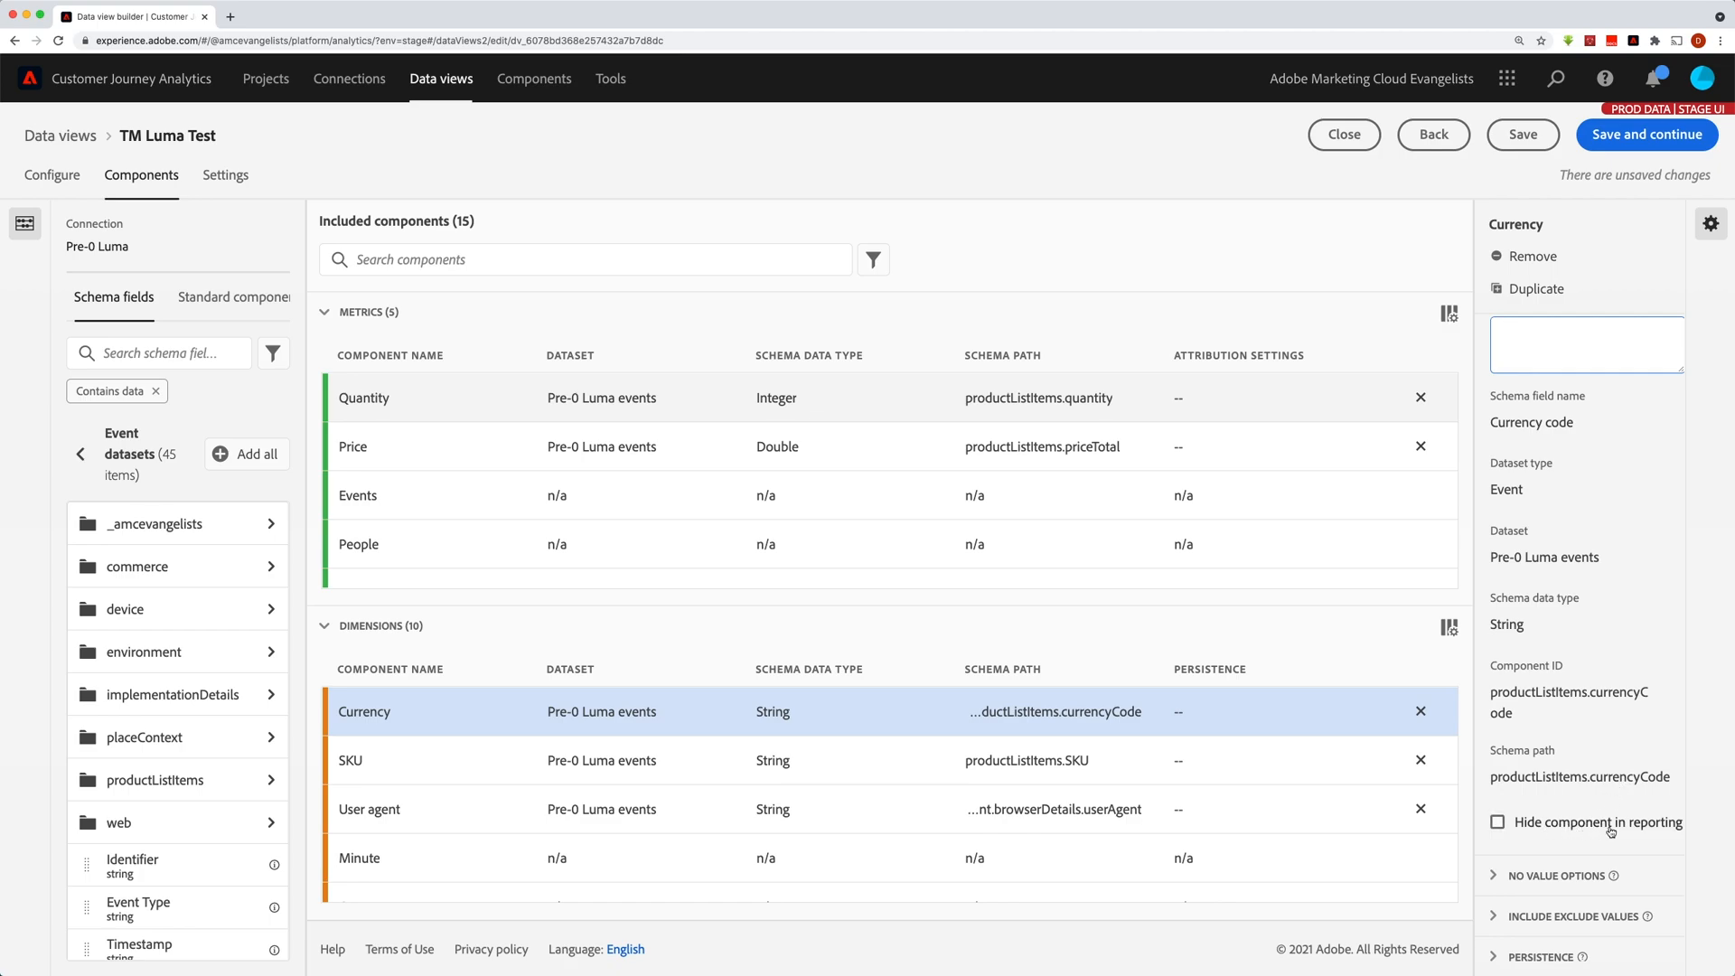
click(1586, 344)
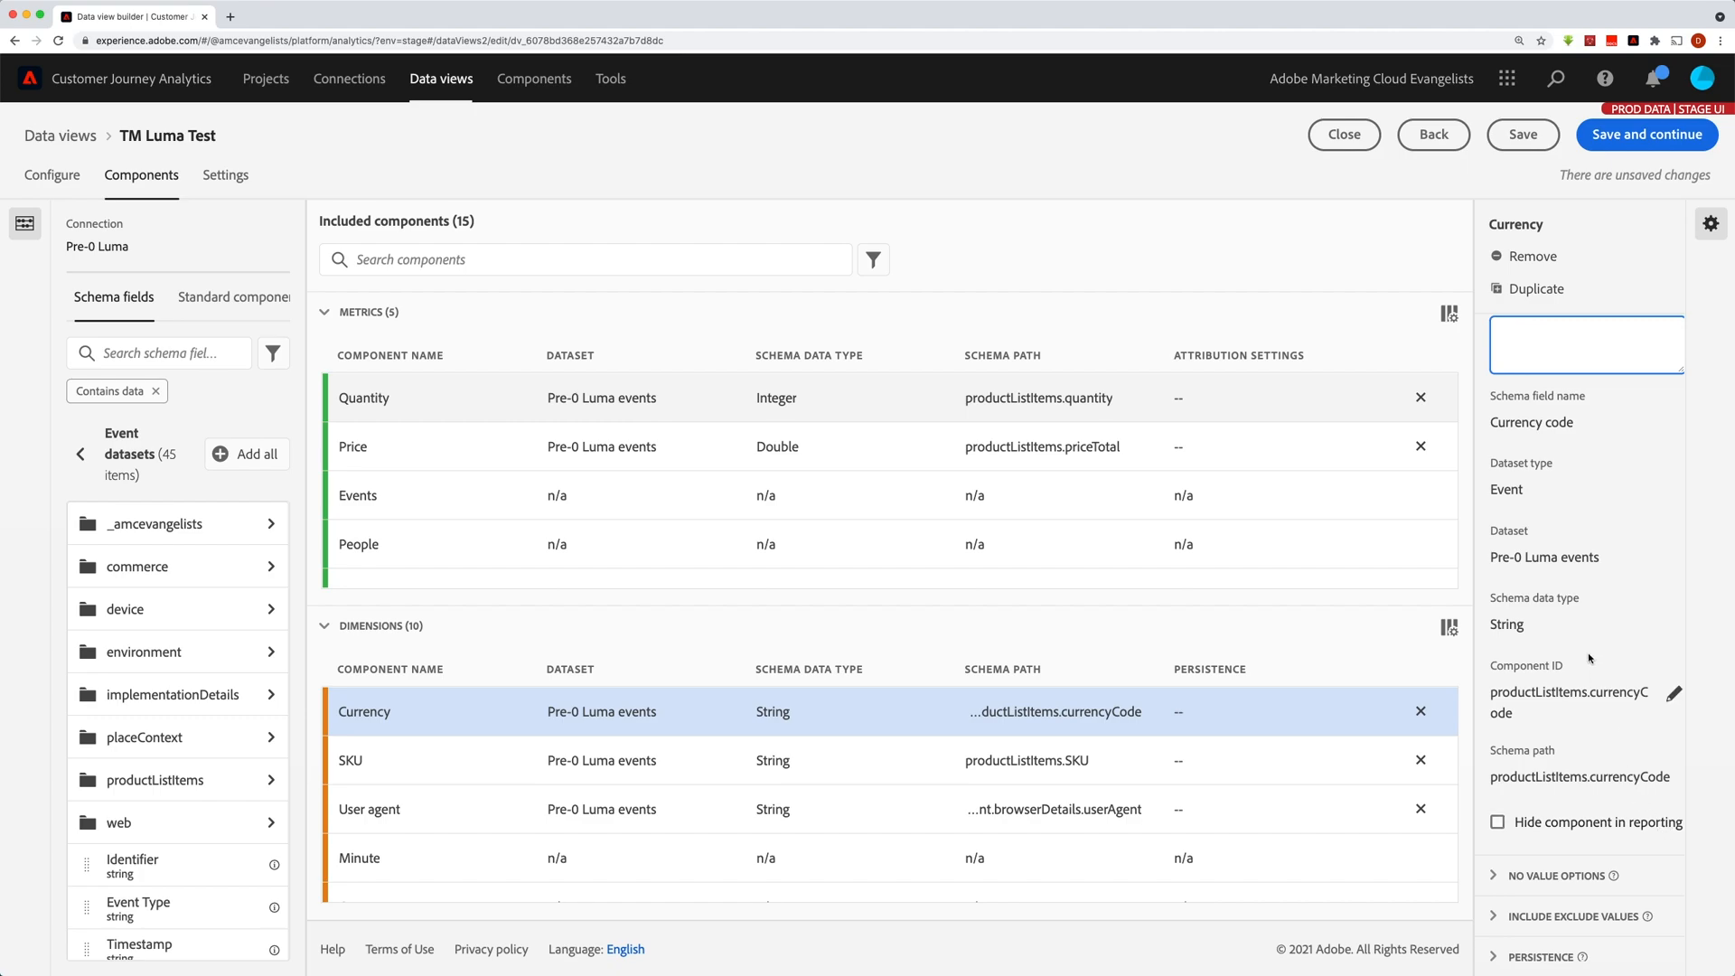
click(1571, 338)
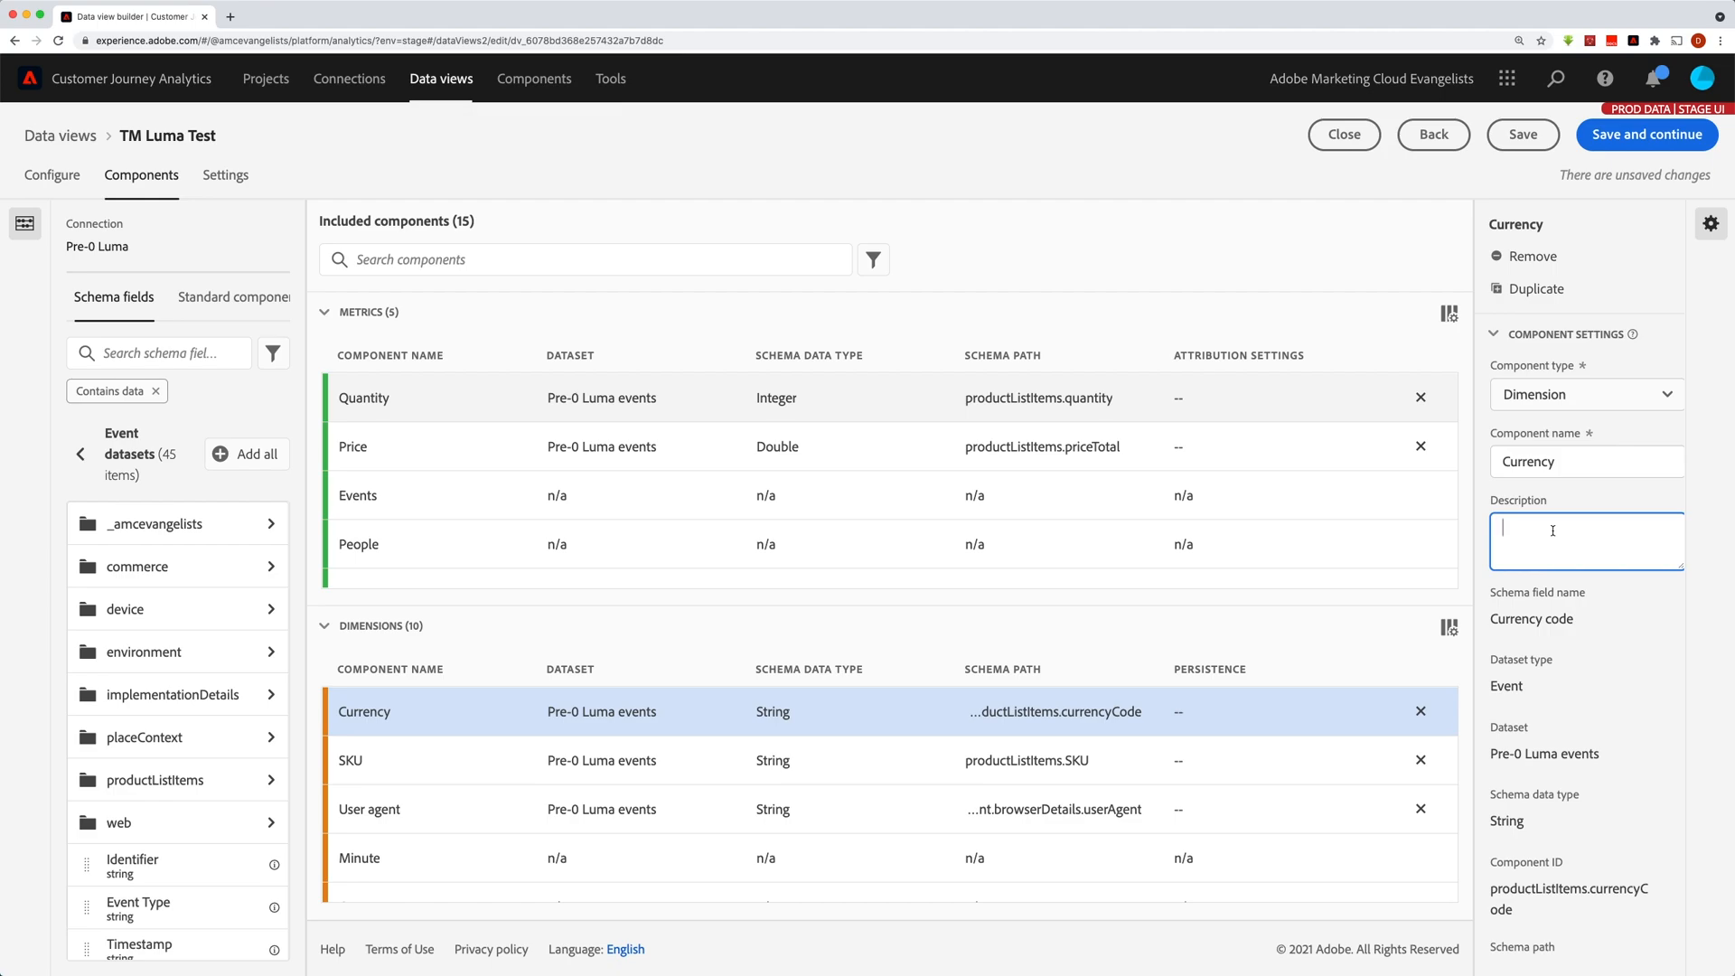
click(1585, 541)
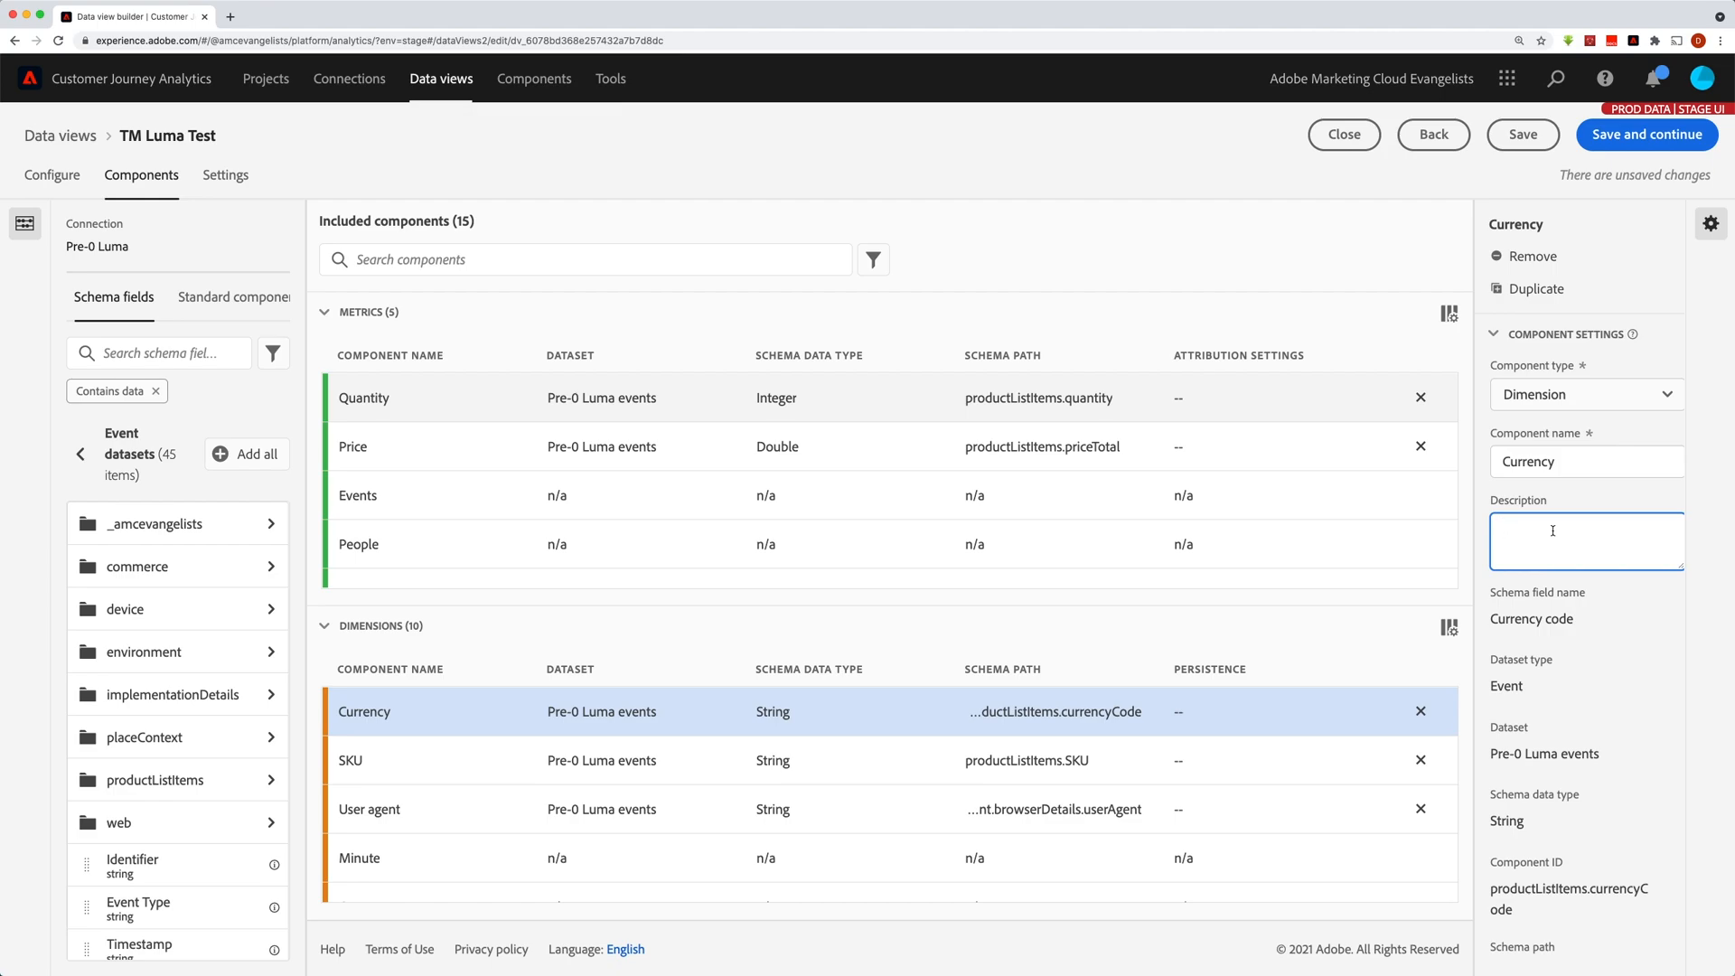